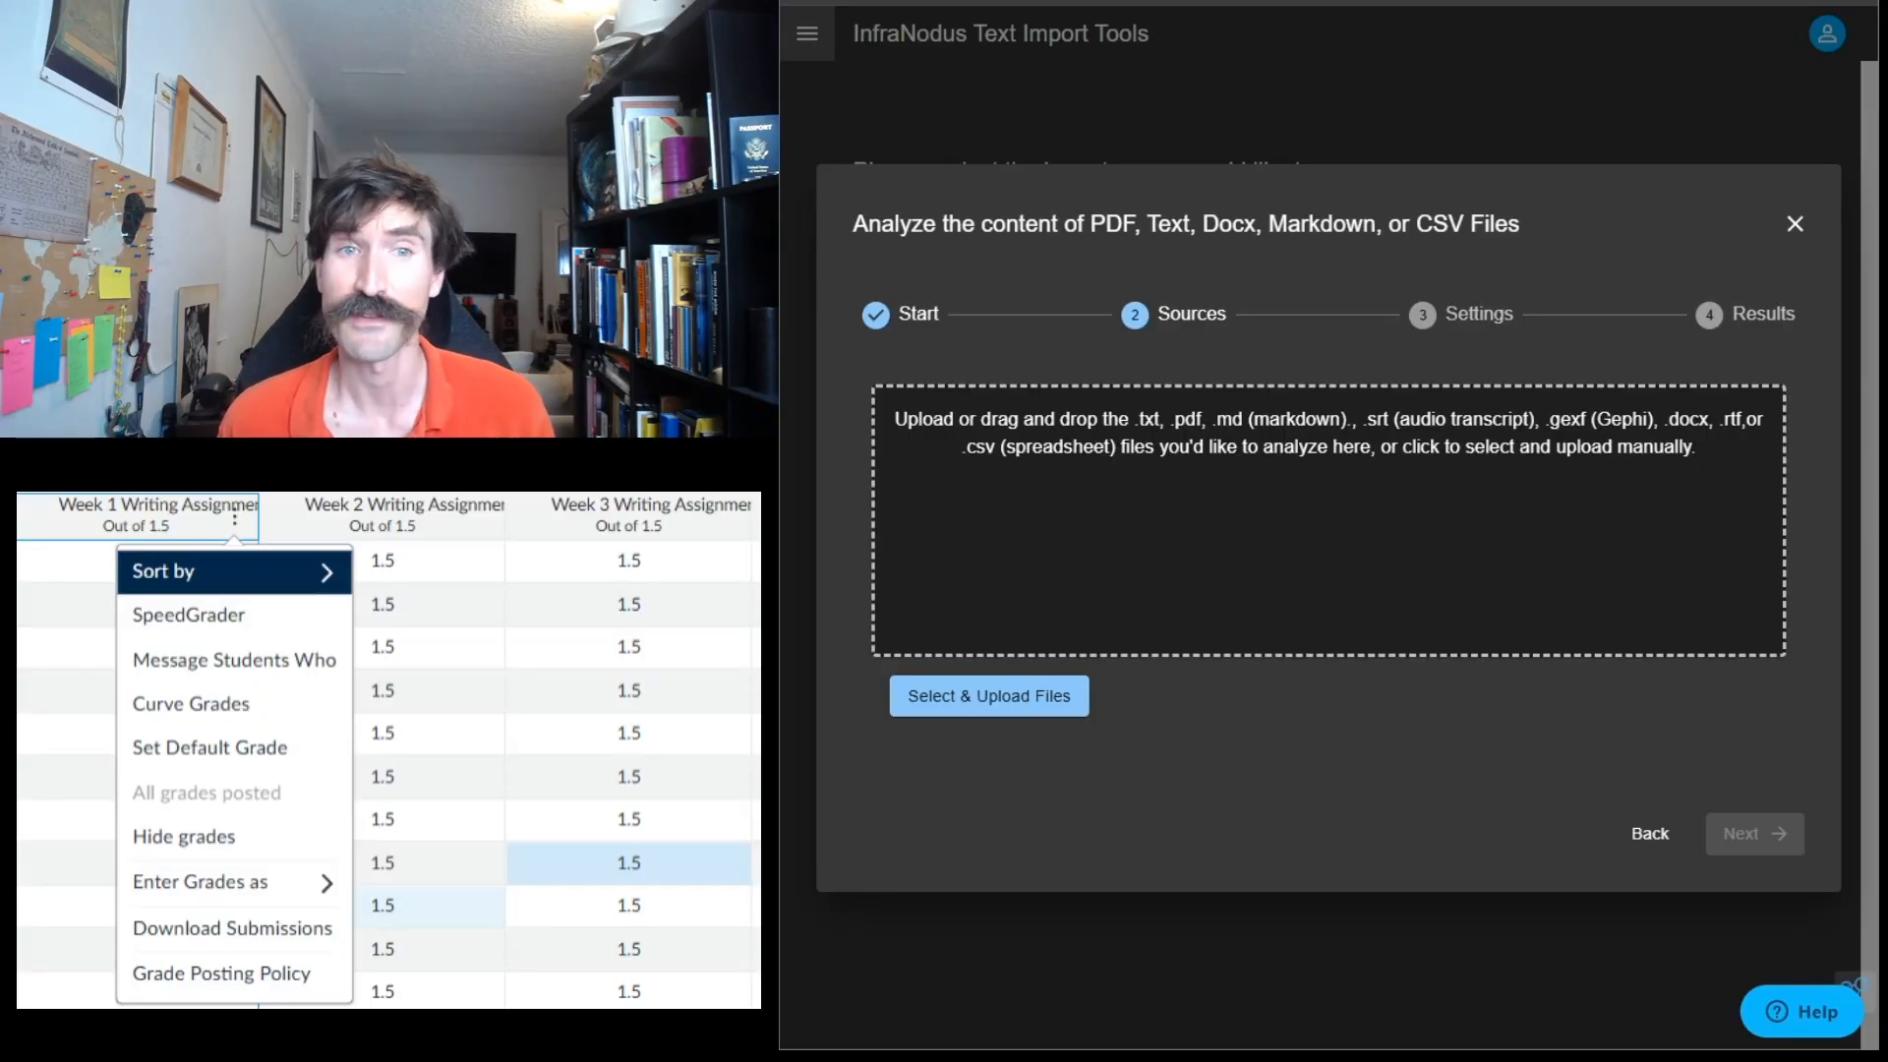
Bring up the file picker via Select & Upload Files to choose the student submissions.
left_click(987, 694)
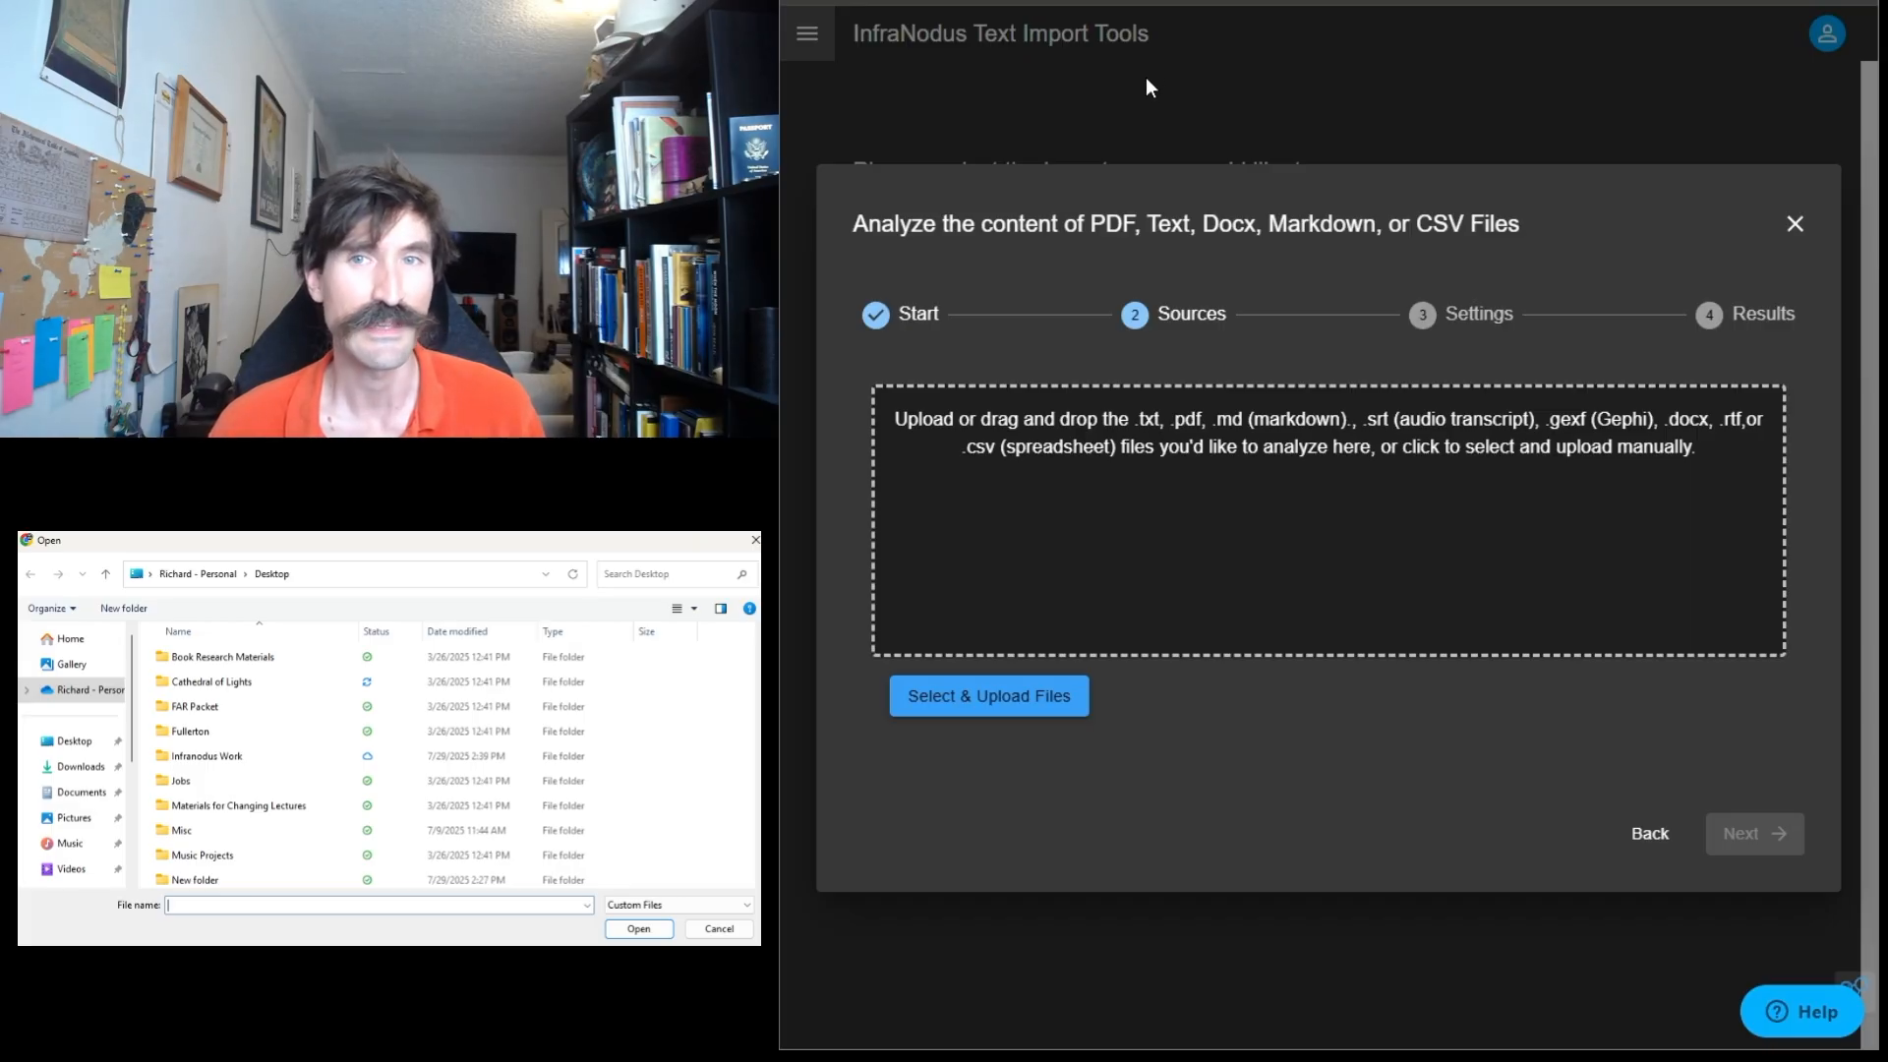
mouse_move(1159, 130)
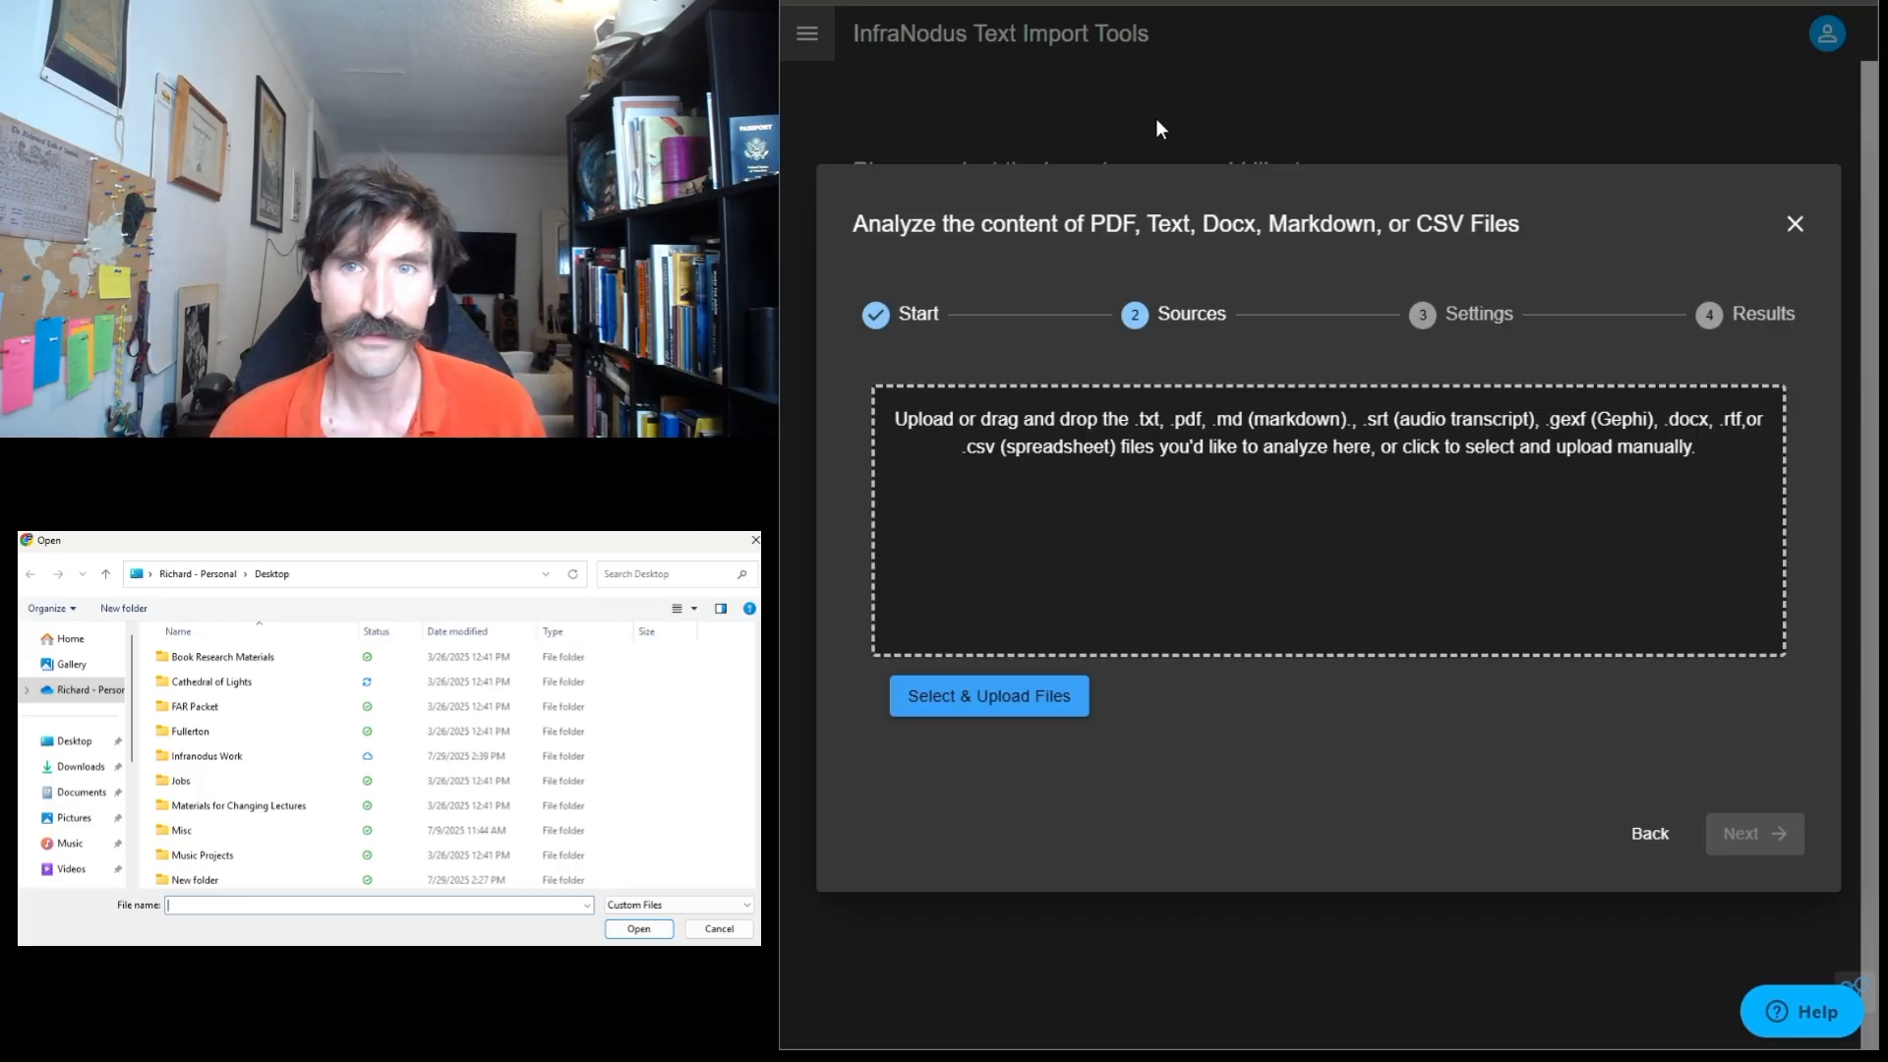
mouse_move(1430, 571)
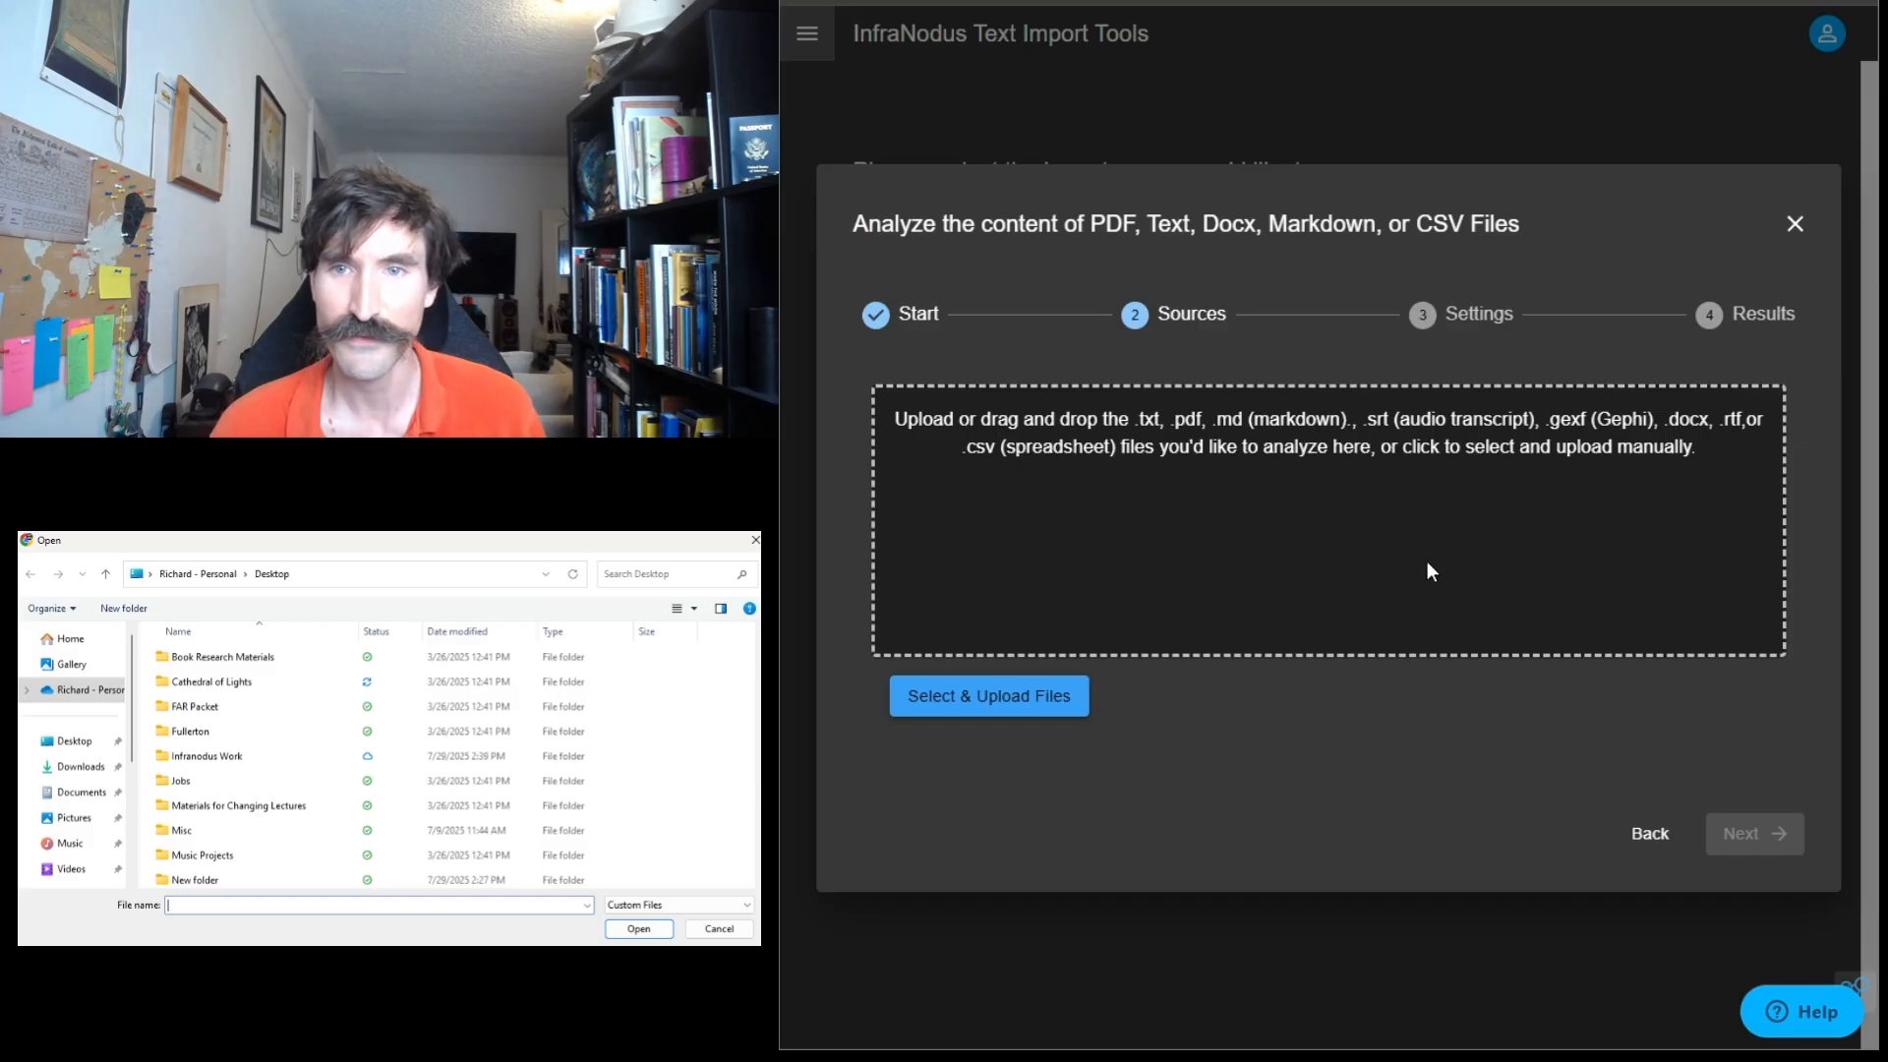
left_click(987, 694)
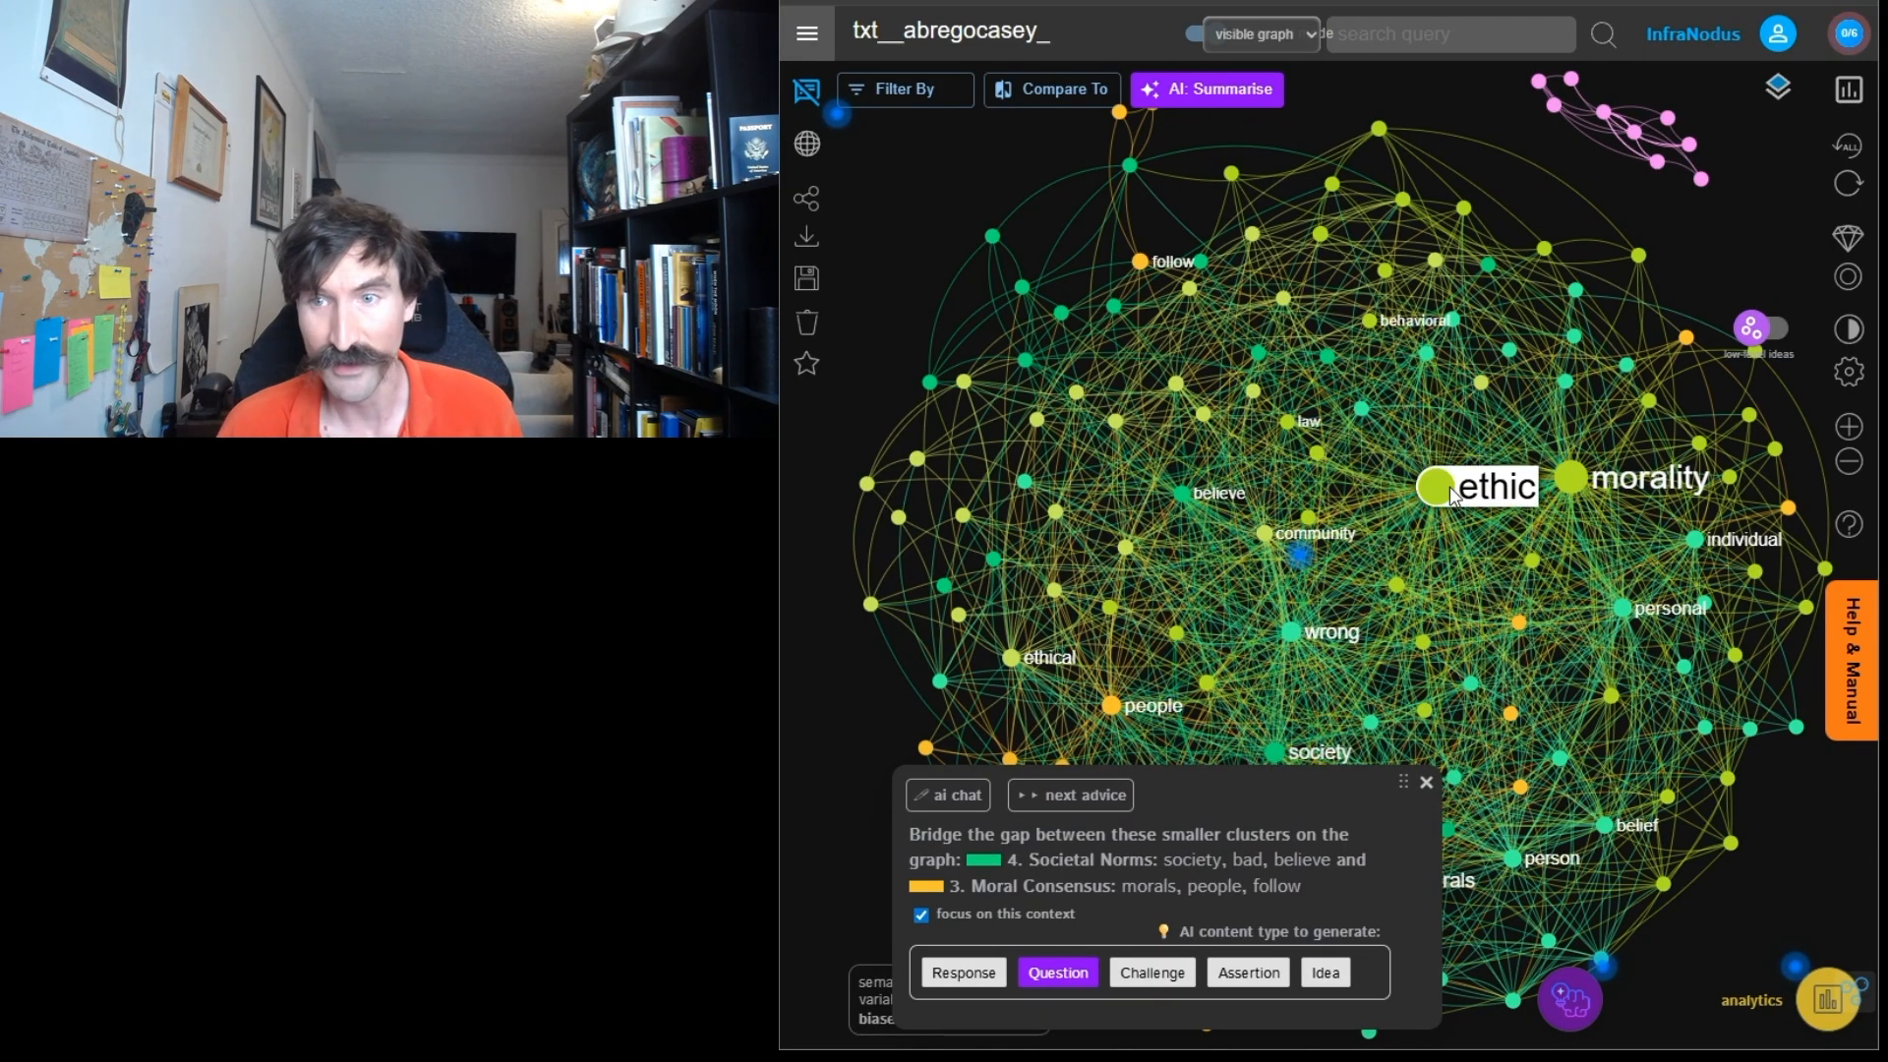
mouse_move(1566, 482)
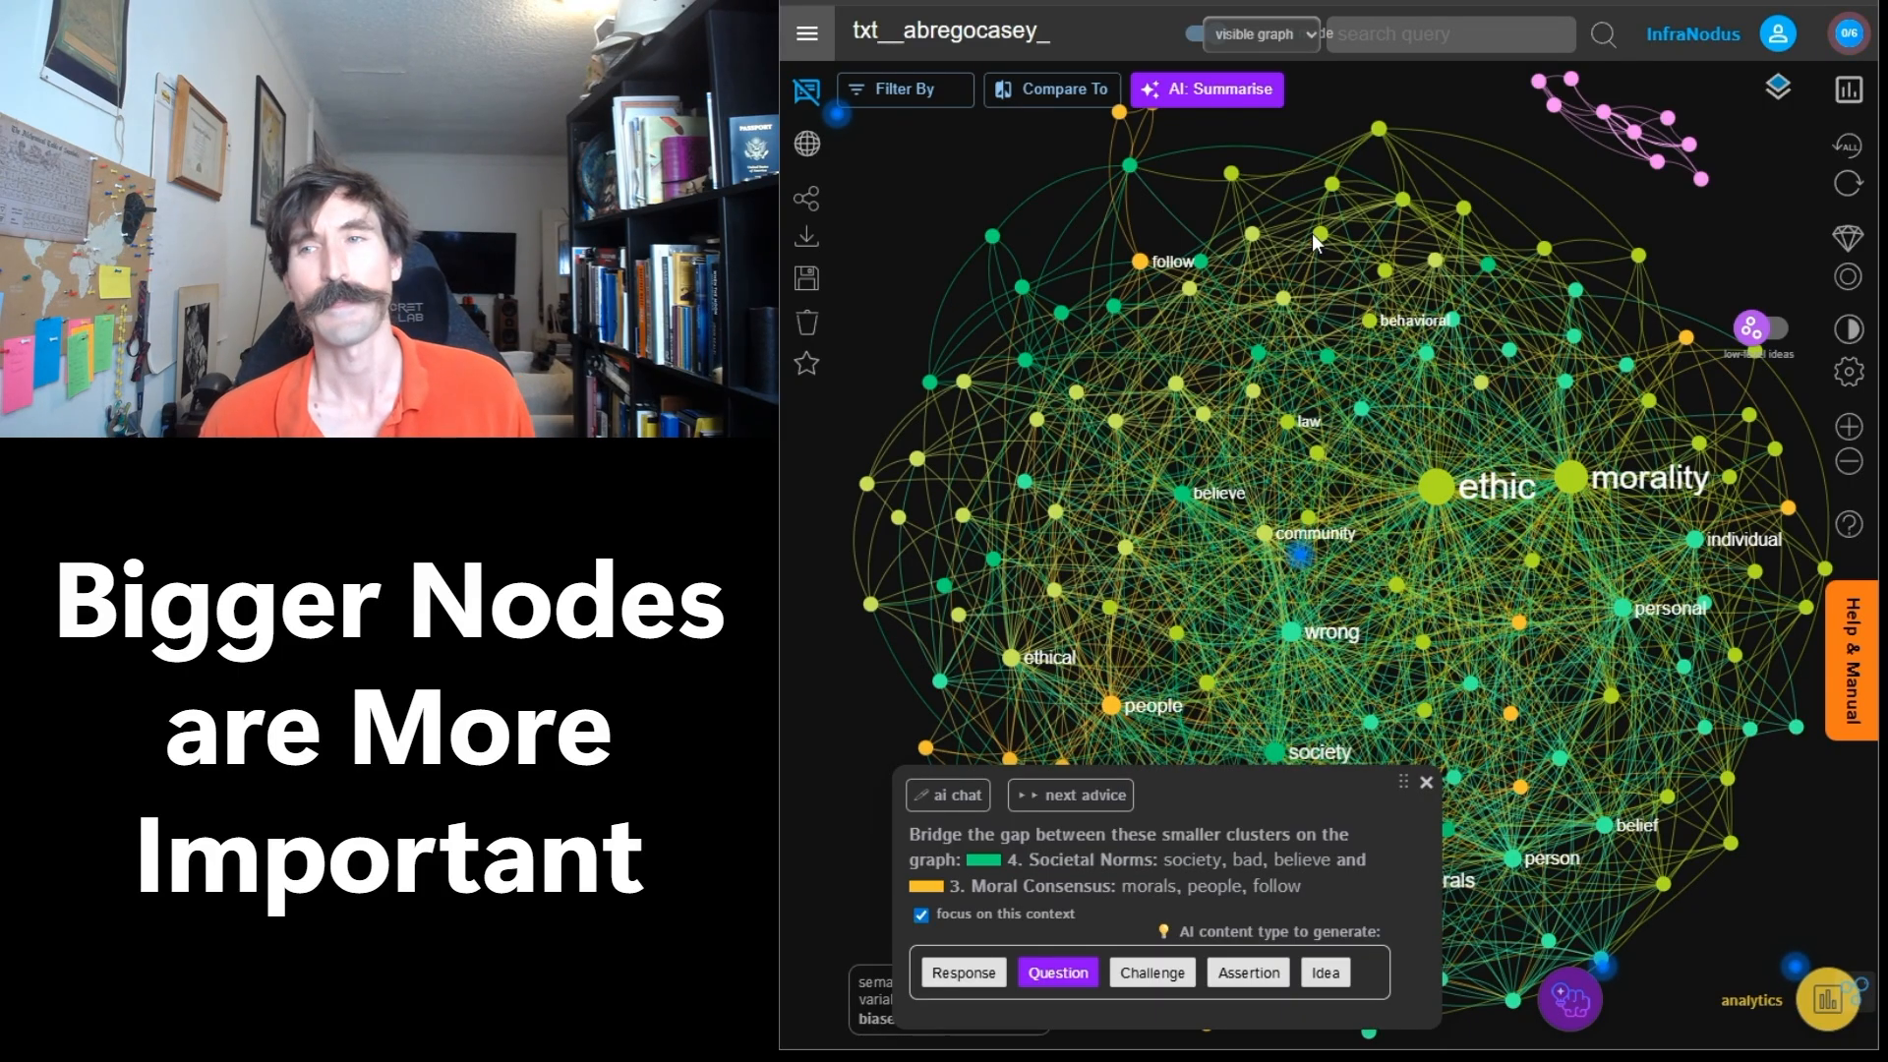
mouse_move(1379, 195)
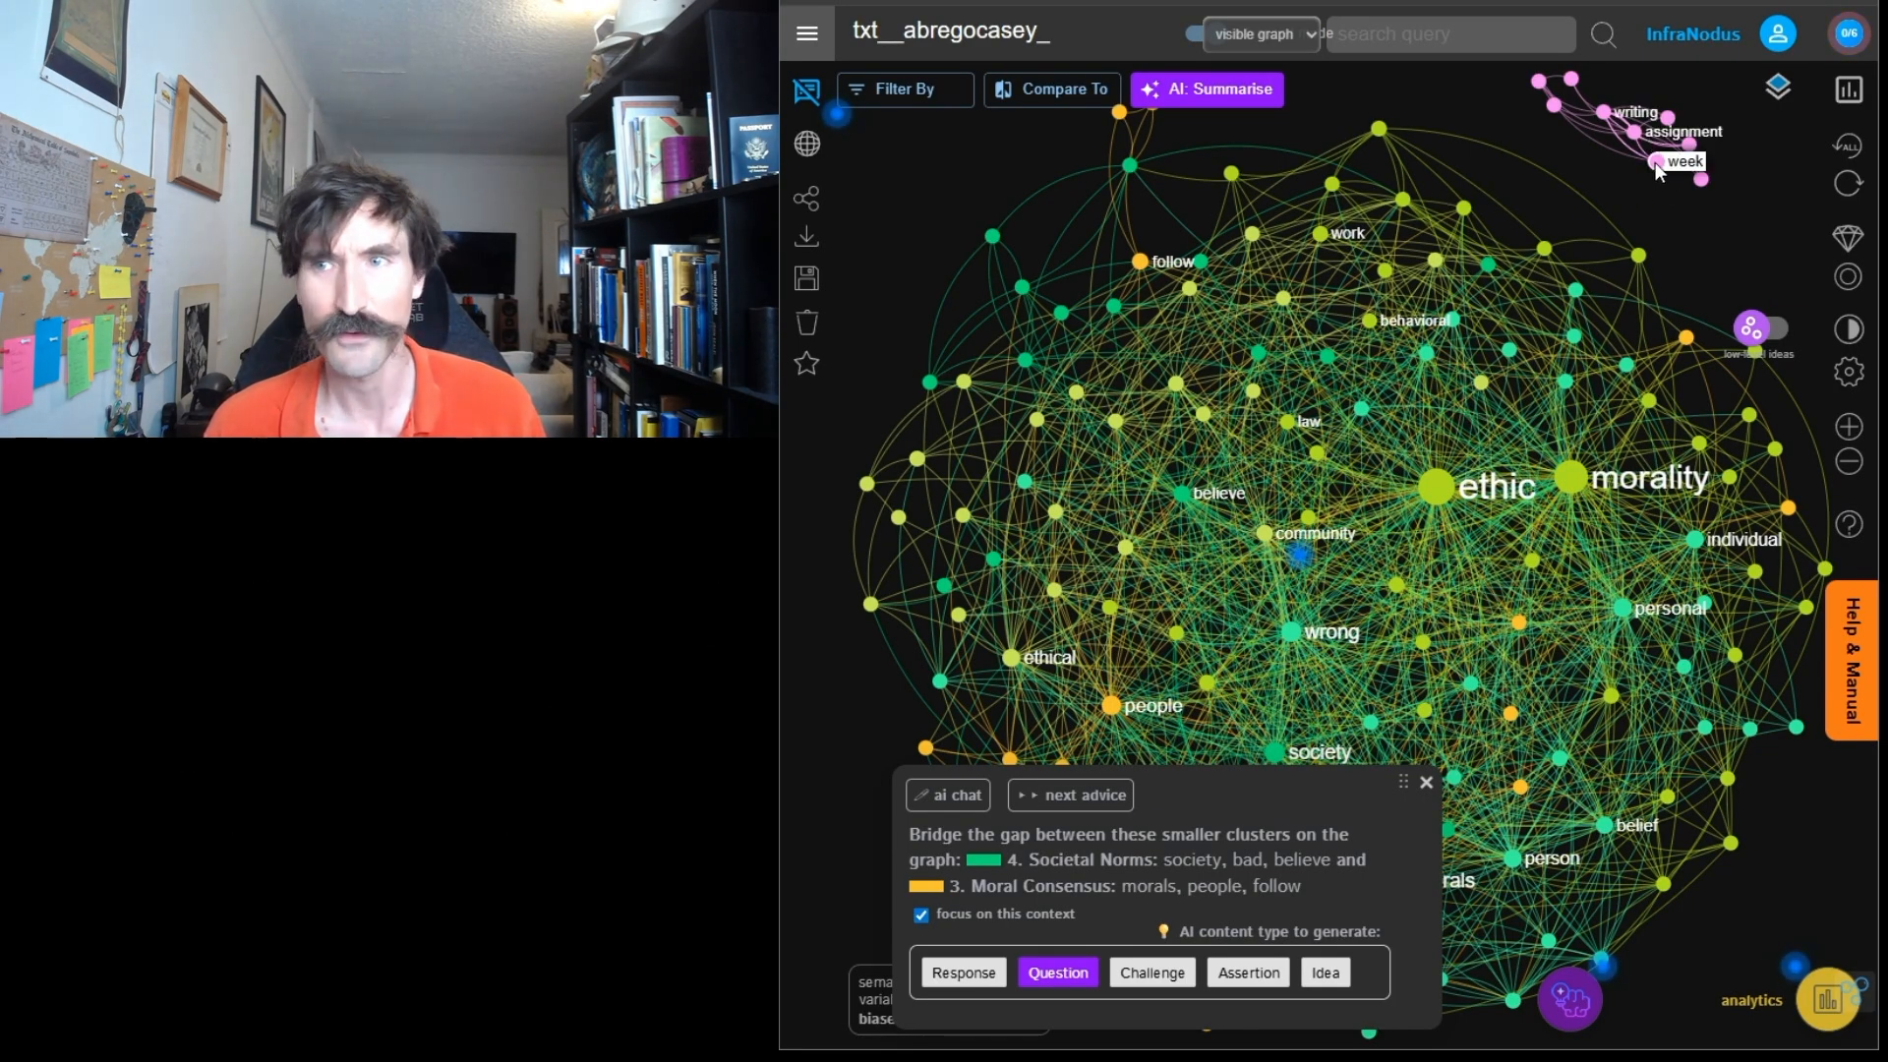
Select the week node in the disconnected cluster and list its statements.
left_click(1685, 160)
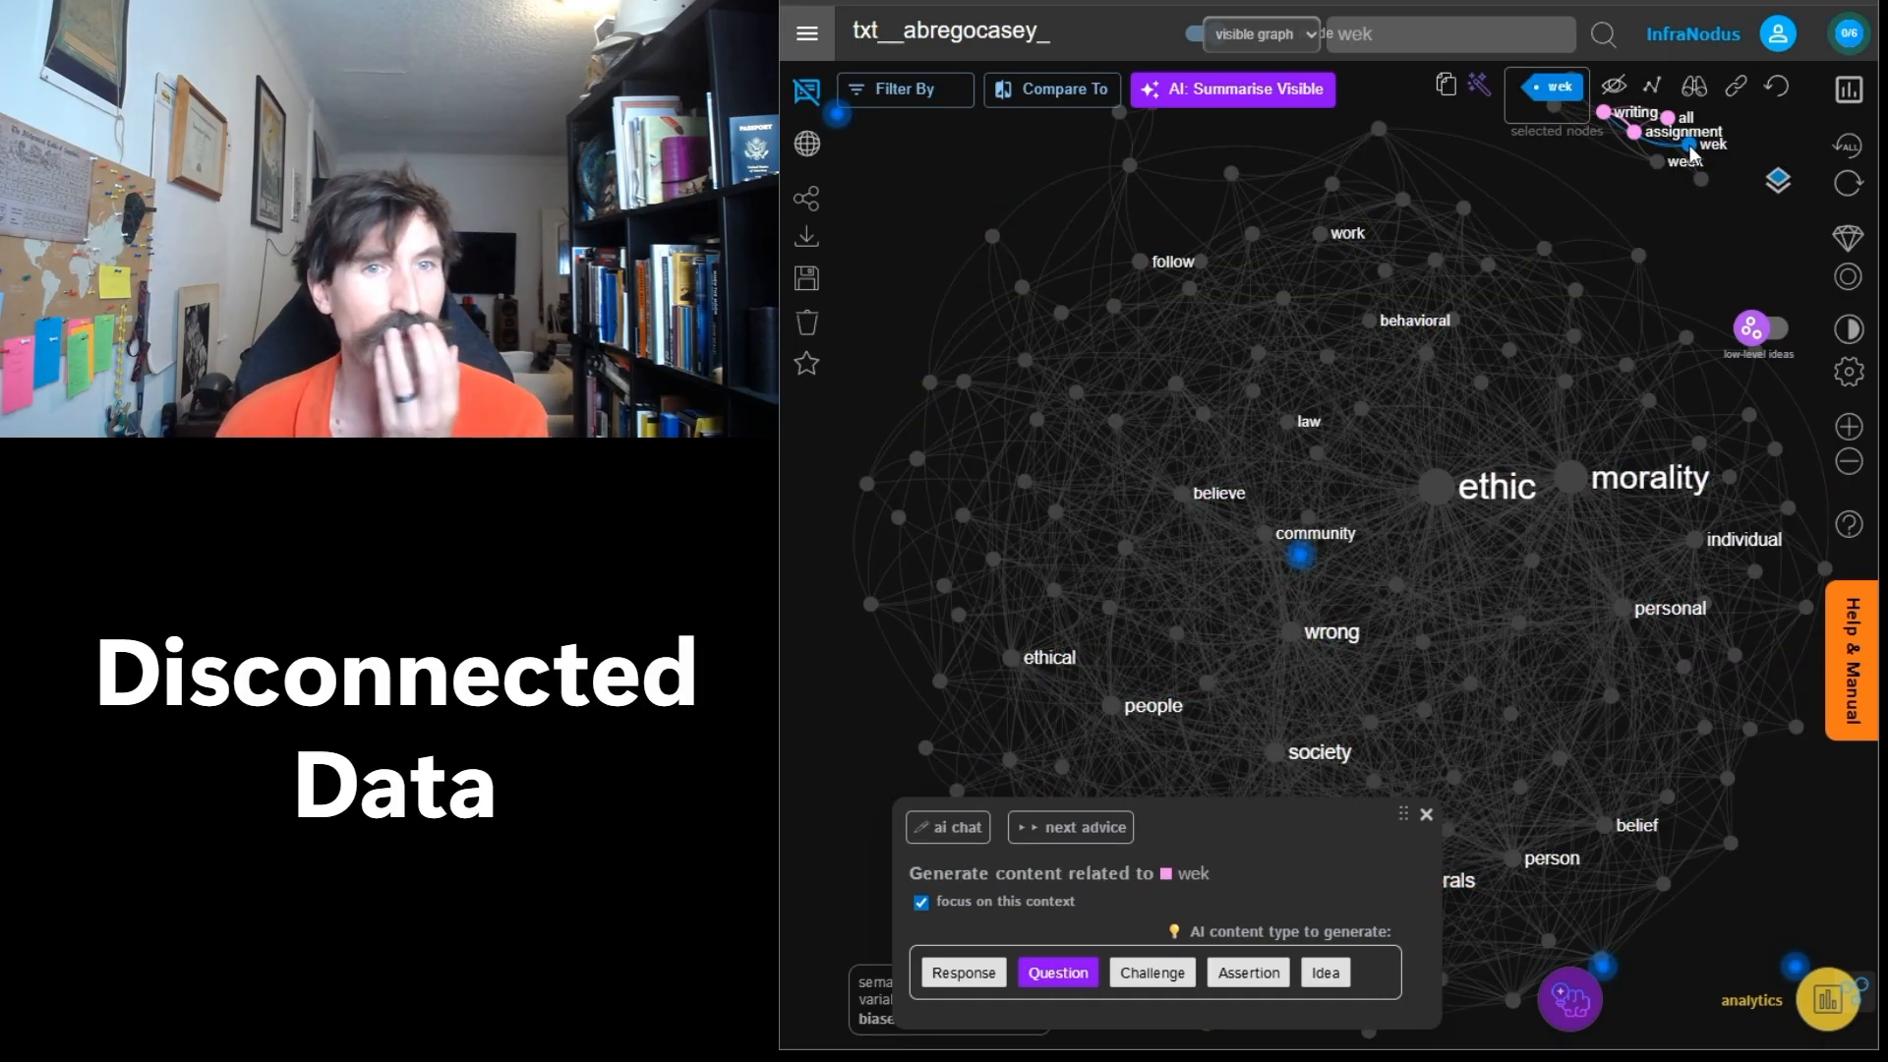
mouse_move(1571, 124)
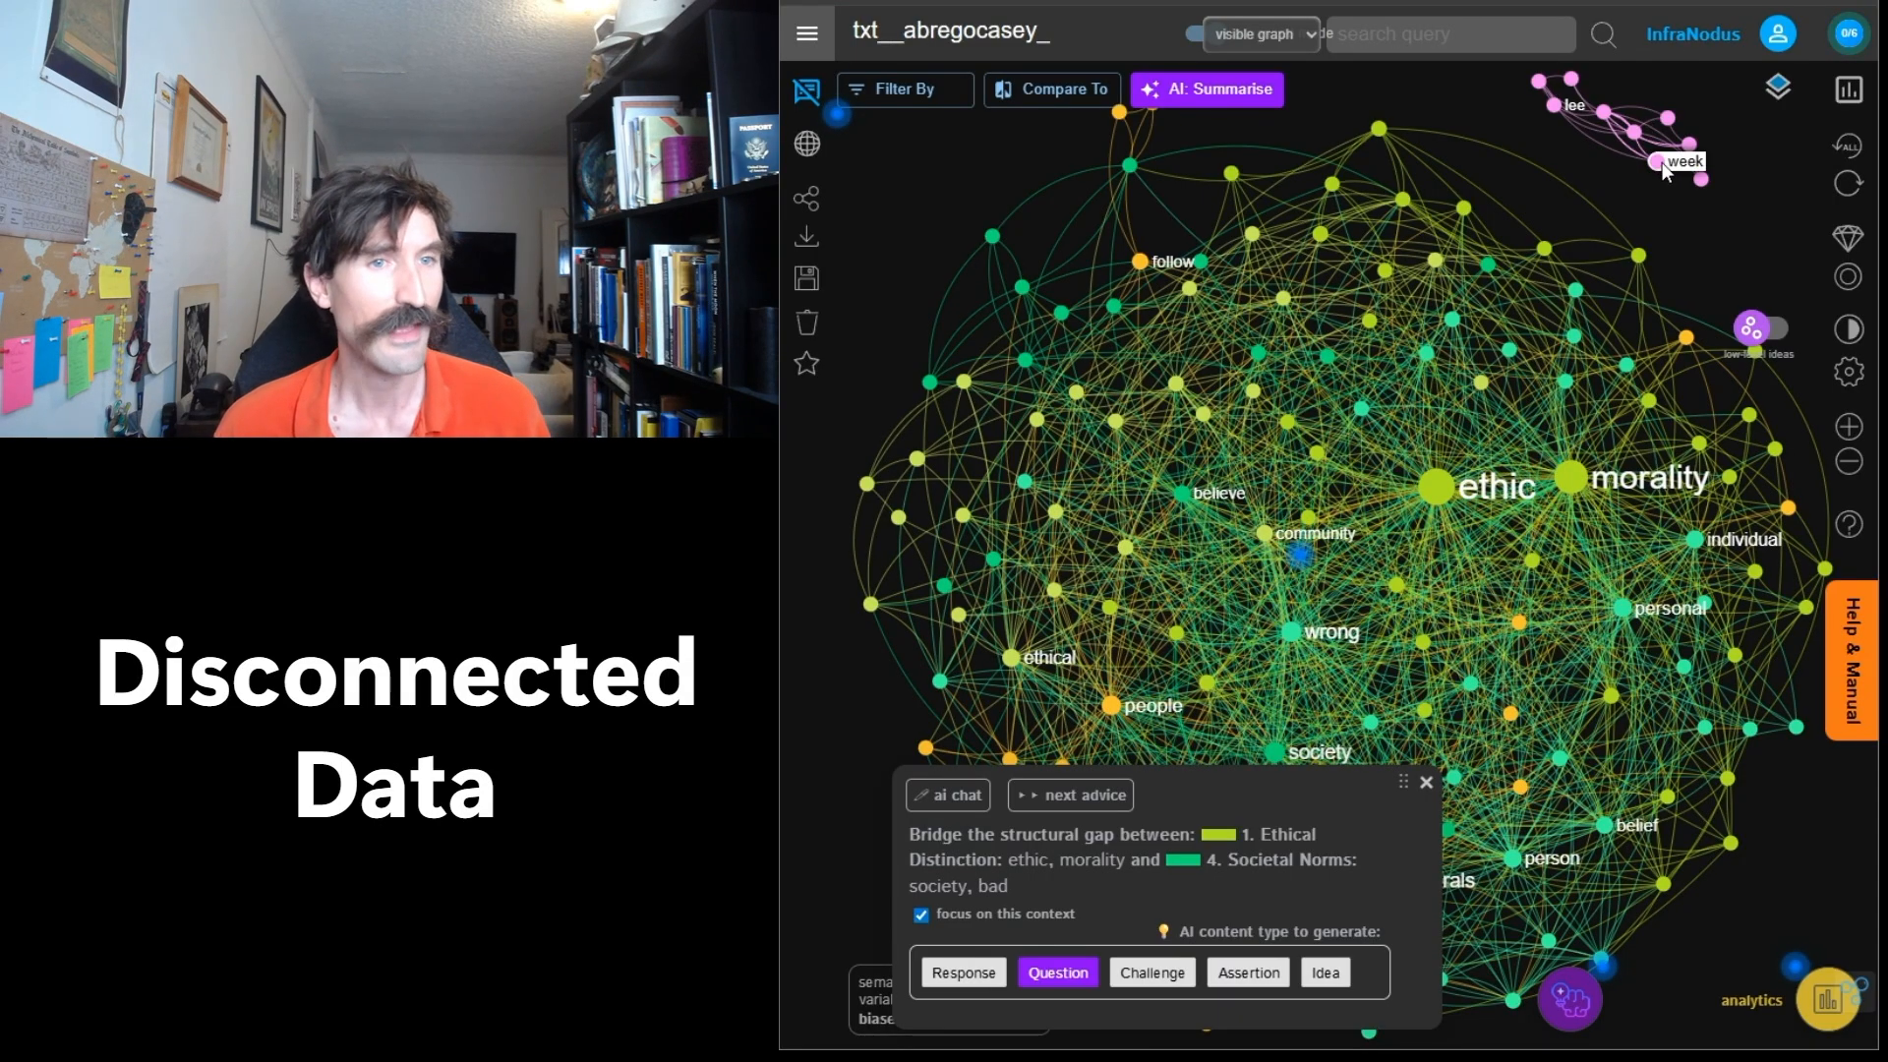
left_click(1686, 162)
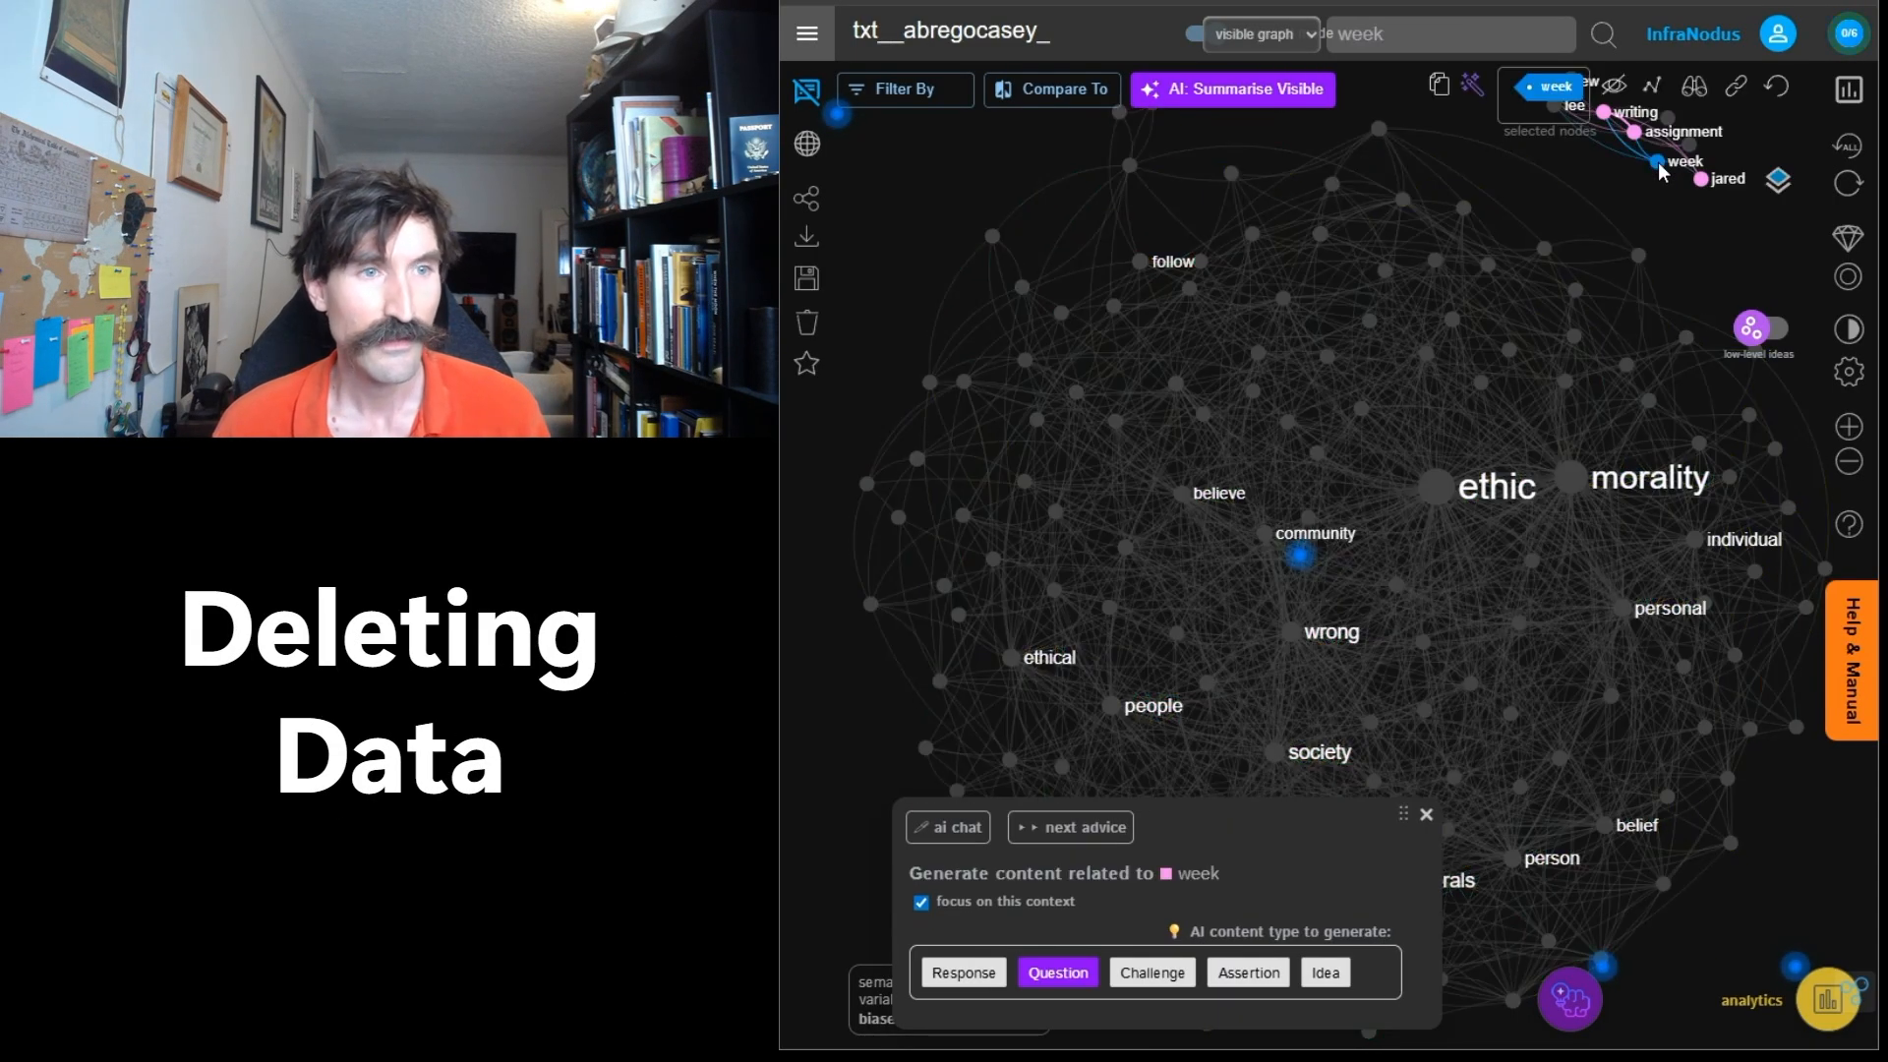
left_click(806, 93)
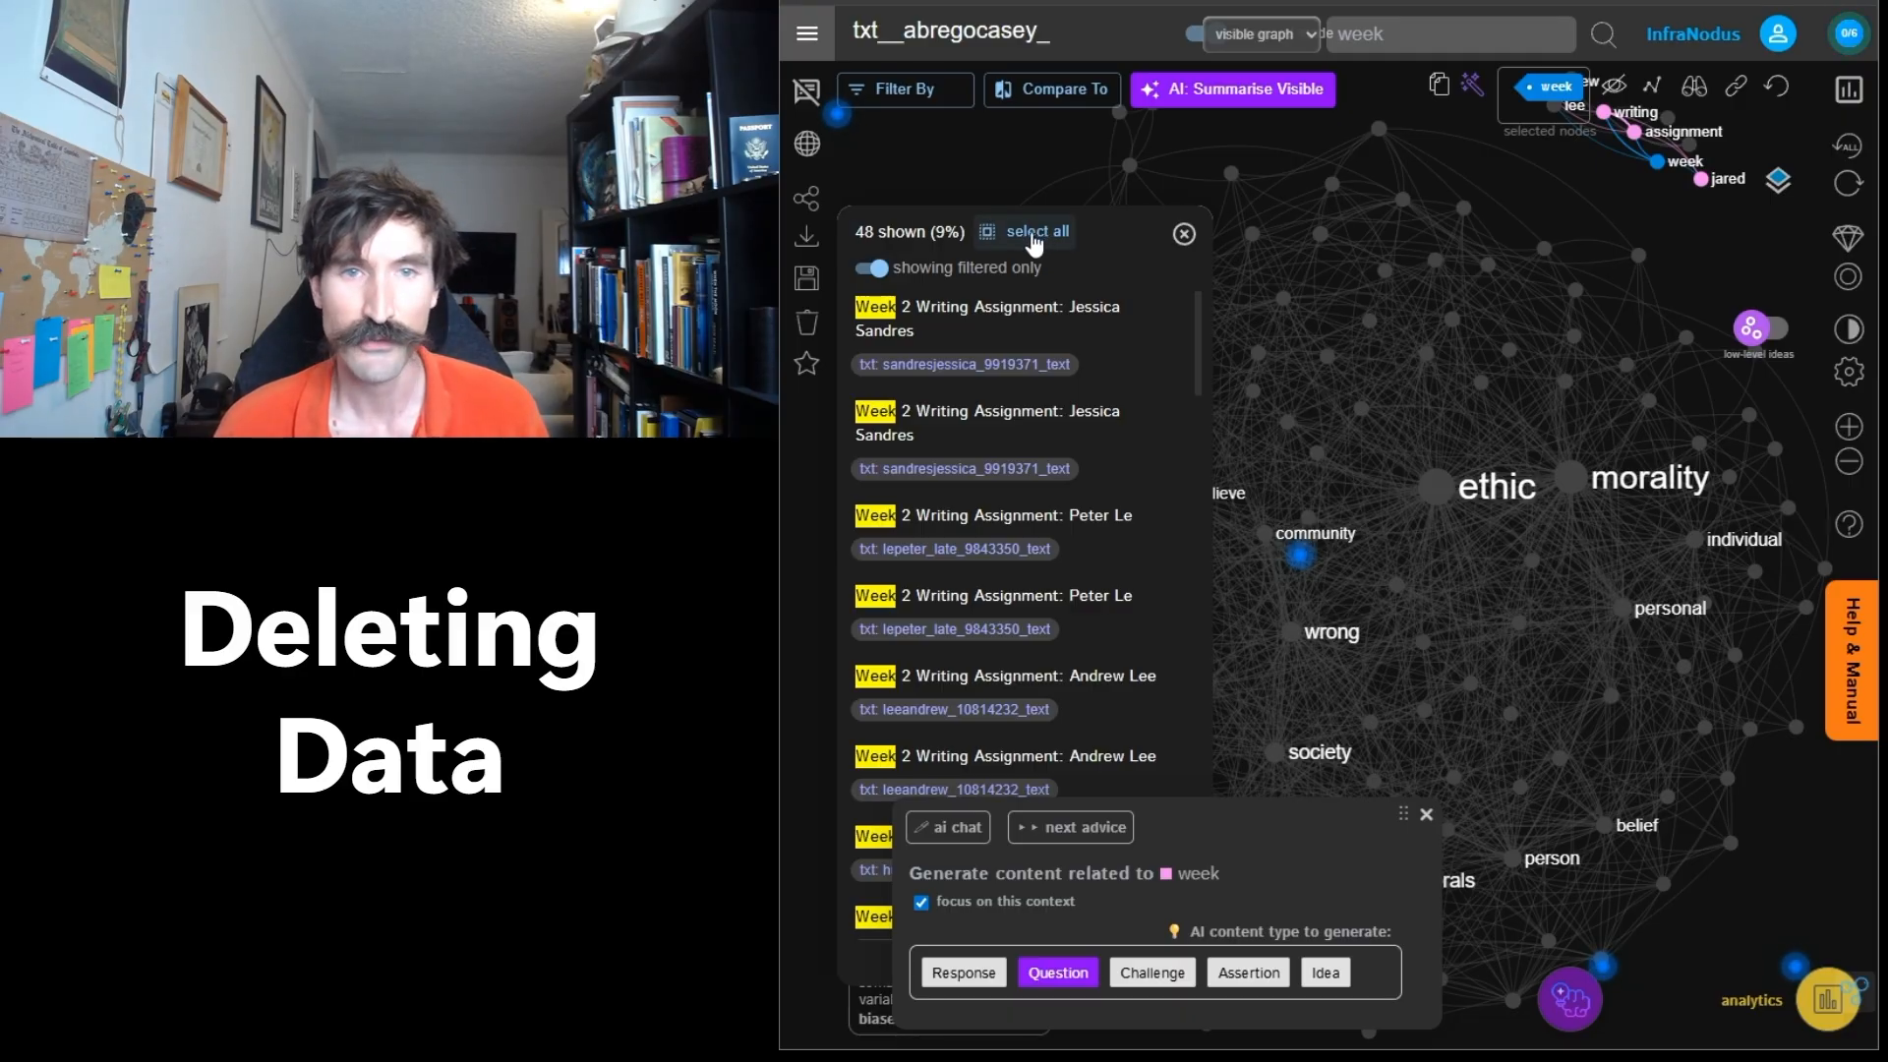
Select all 48 week header statements, delete them, and close the list.
left_click(1036, 232)
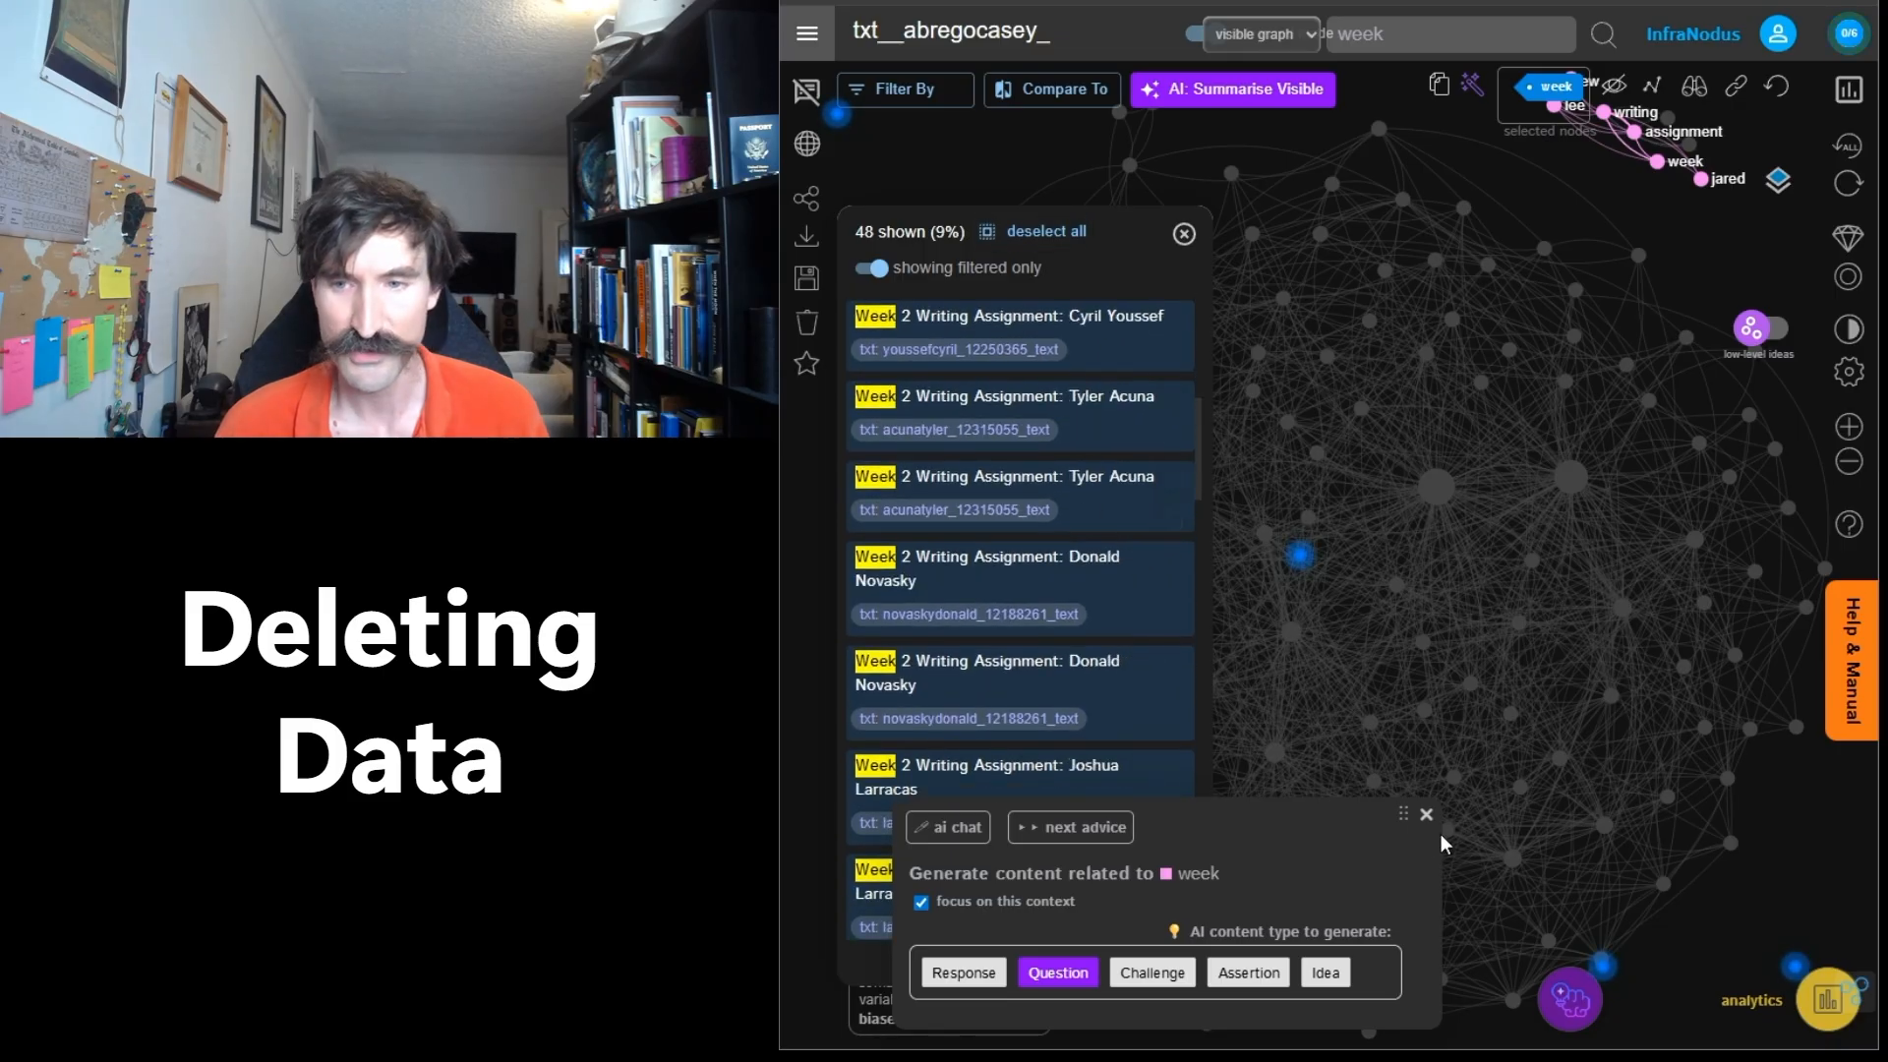
left_click(1428, 814)
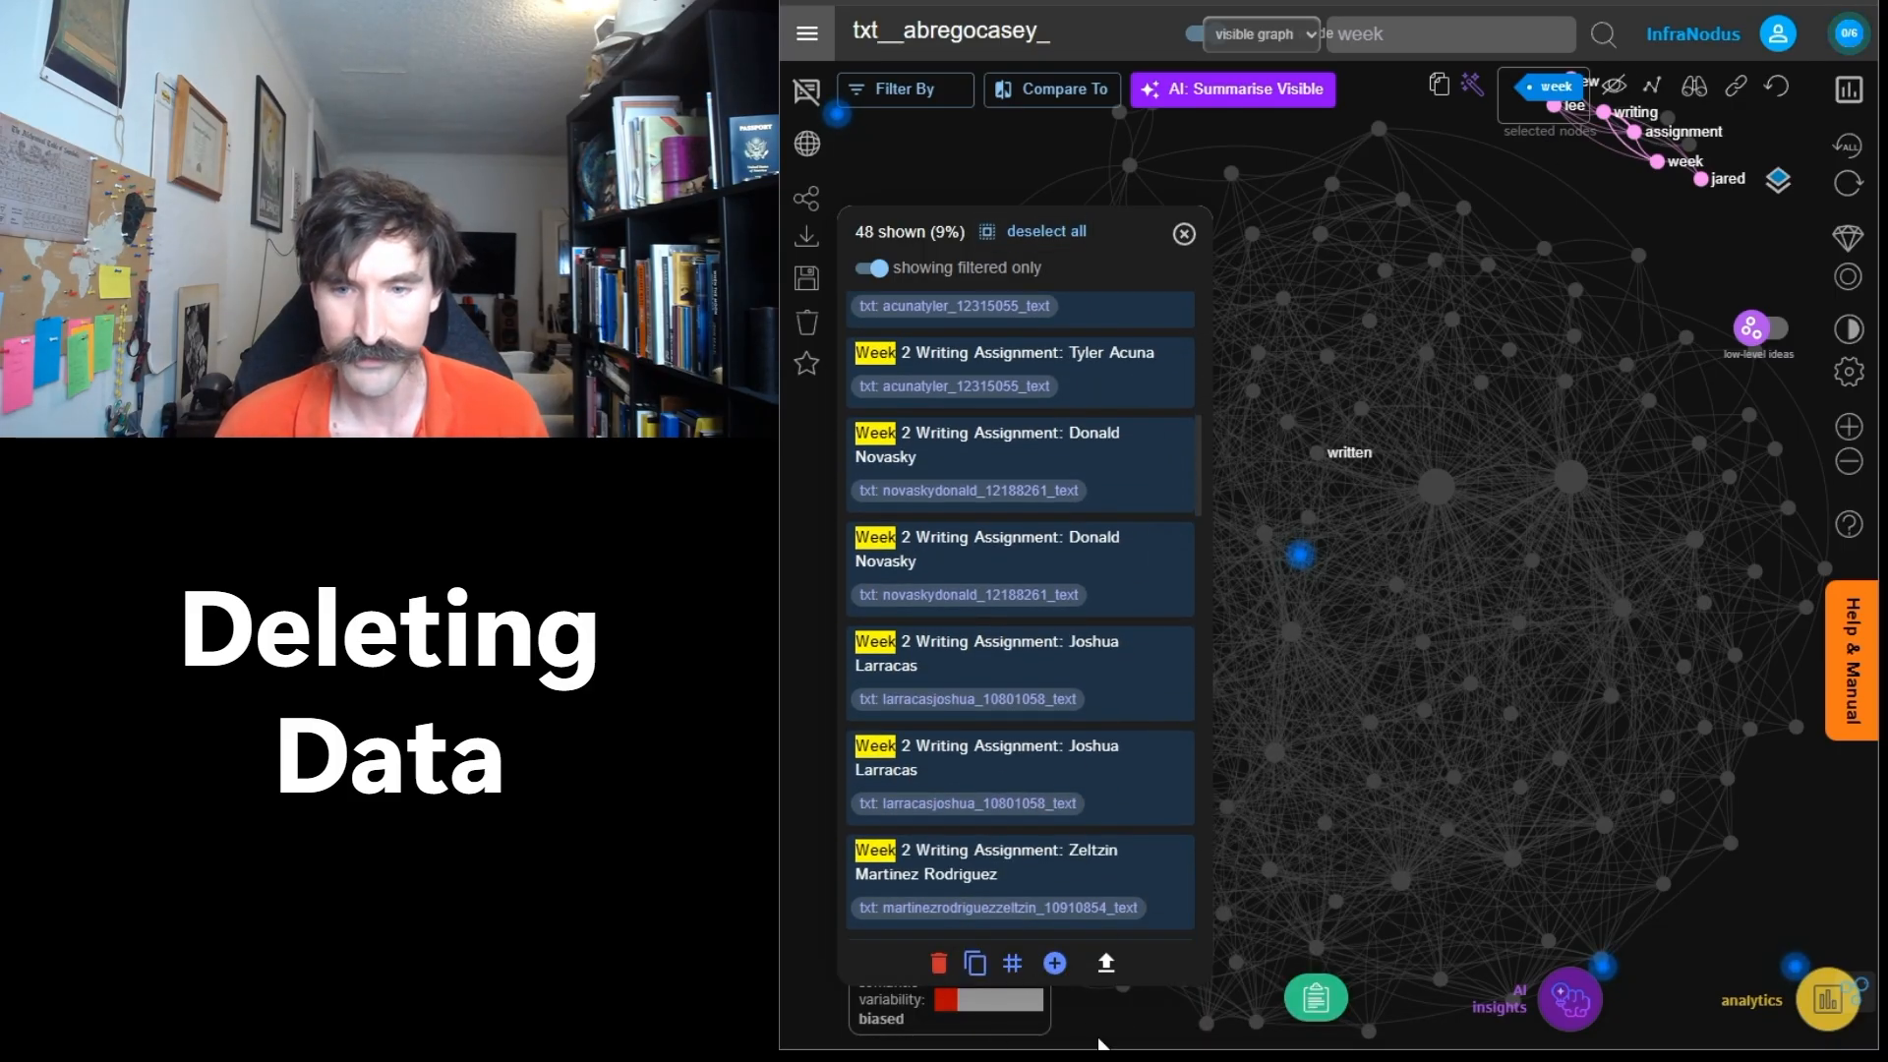
left_click(938, 962)
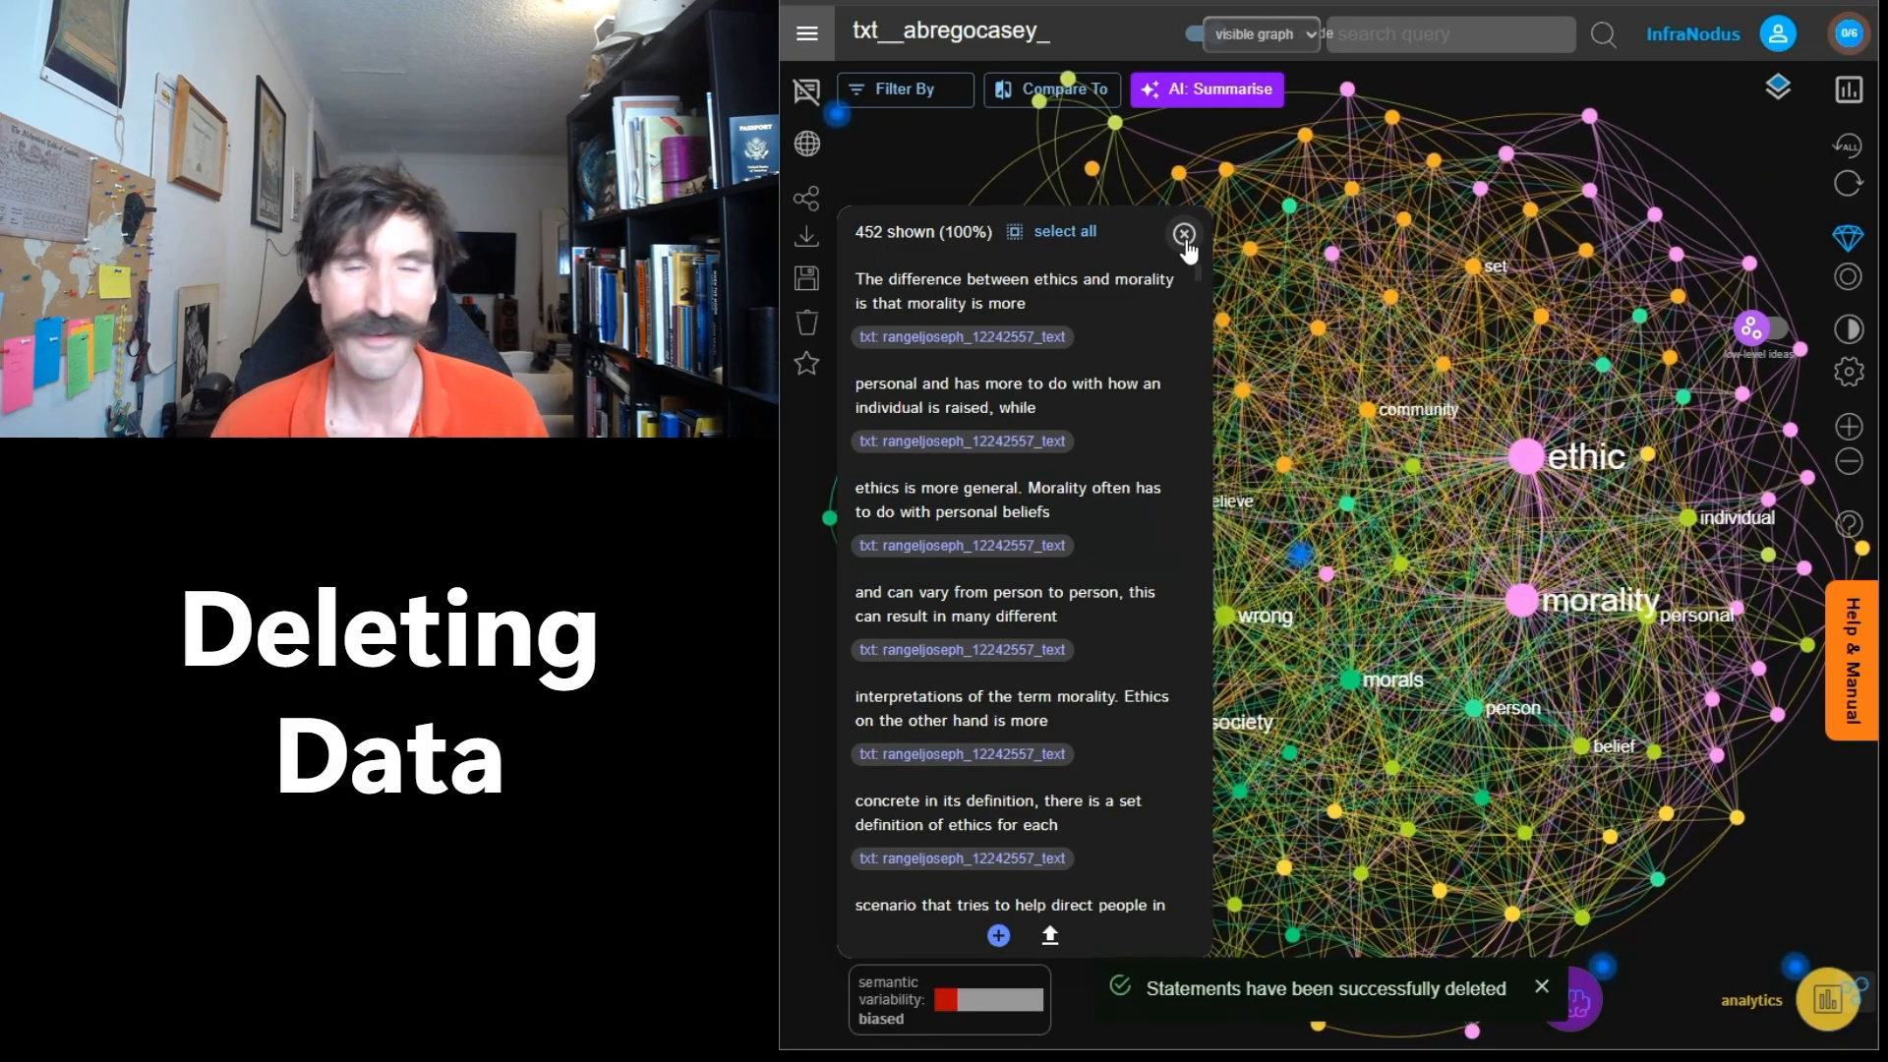
left_click(1182, 232)
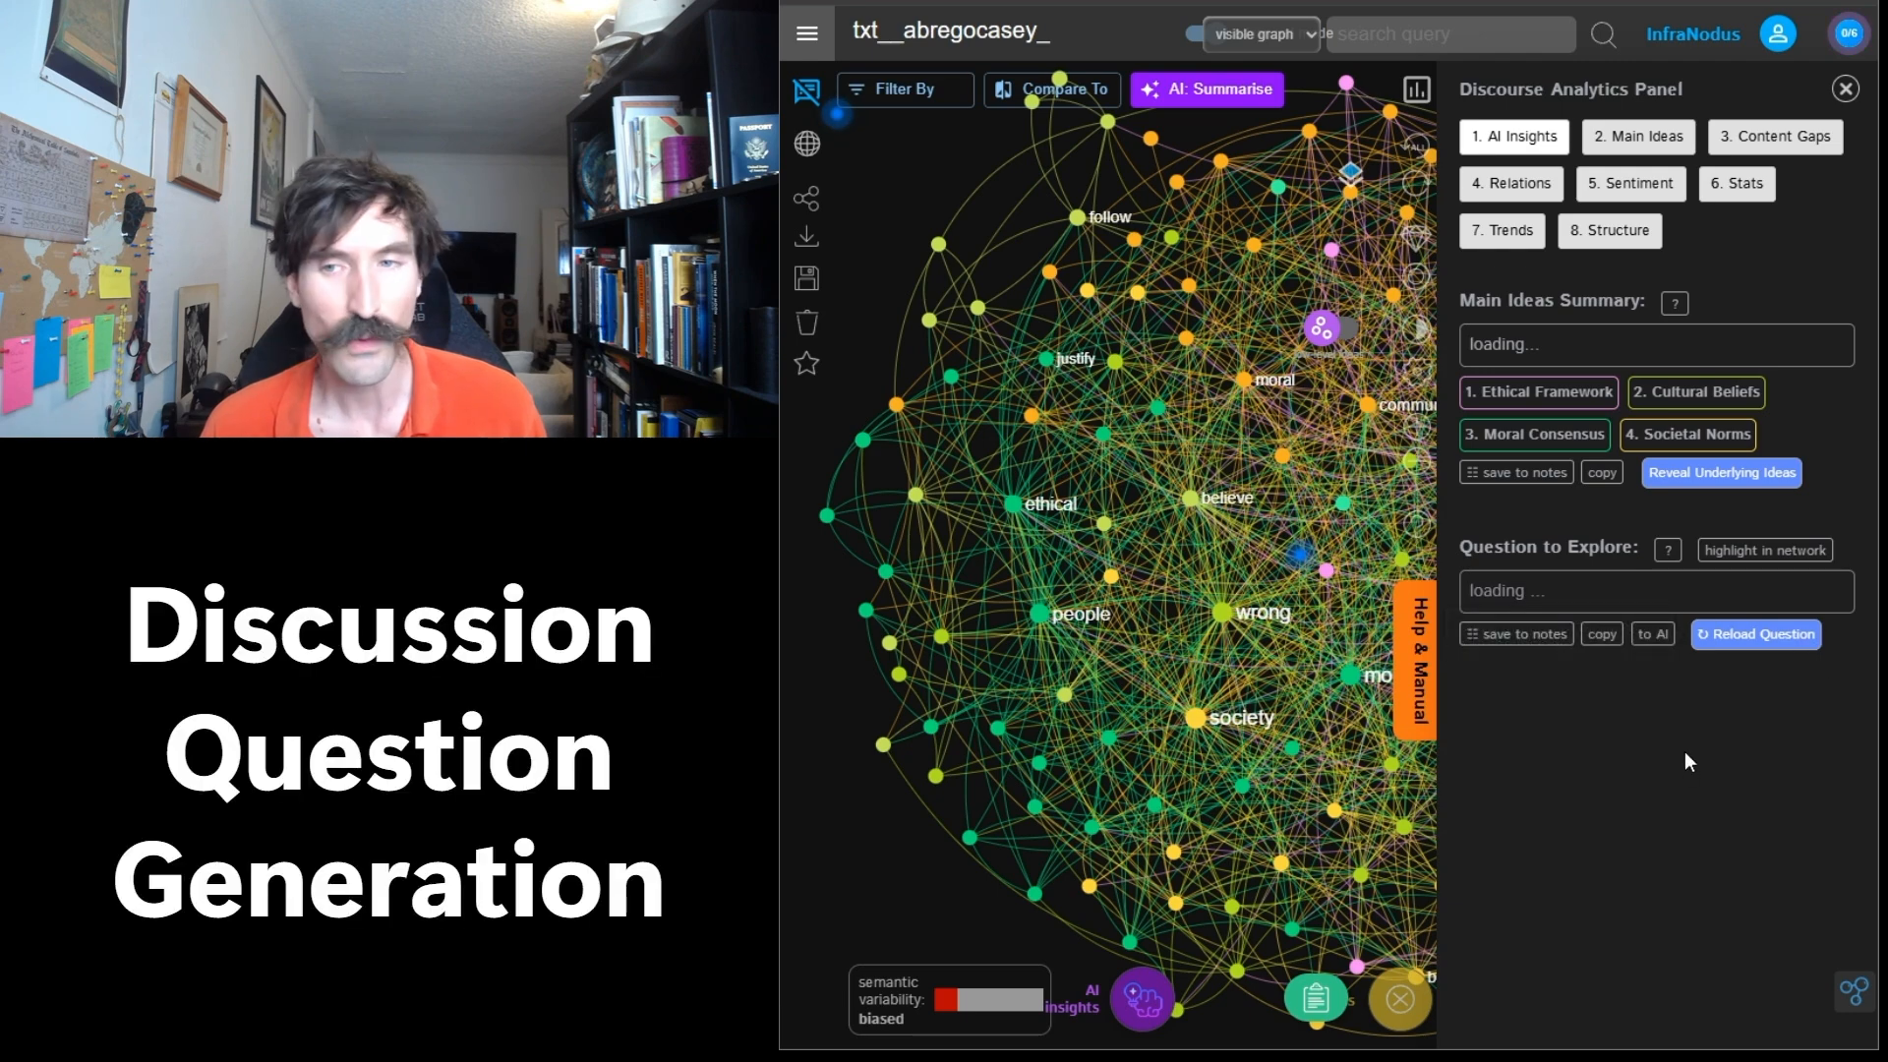
Reload the Question to Explore for a new discussion question on ethics versus societal norms.
left_click(1754, 635)
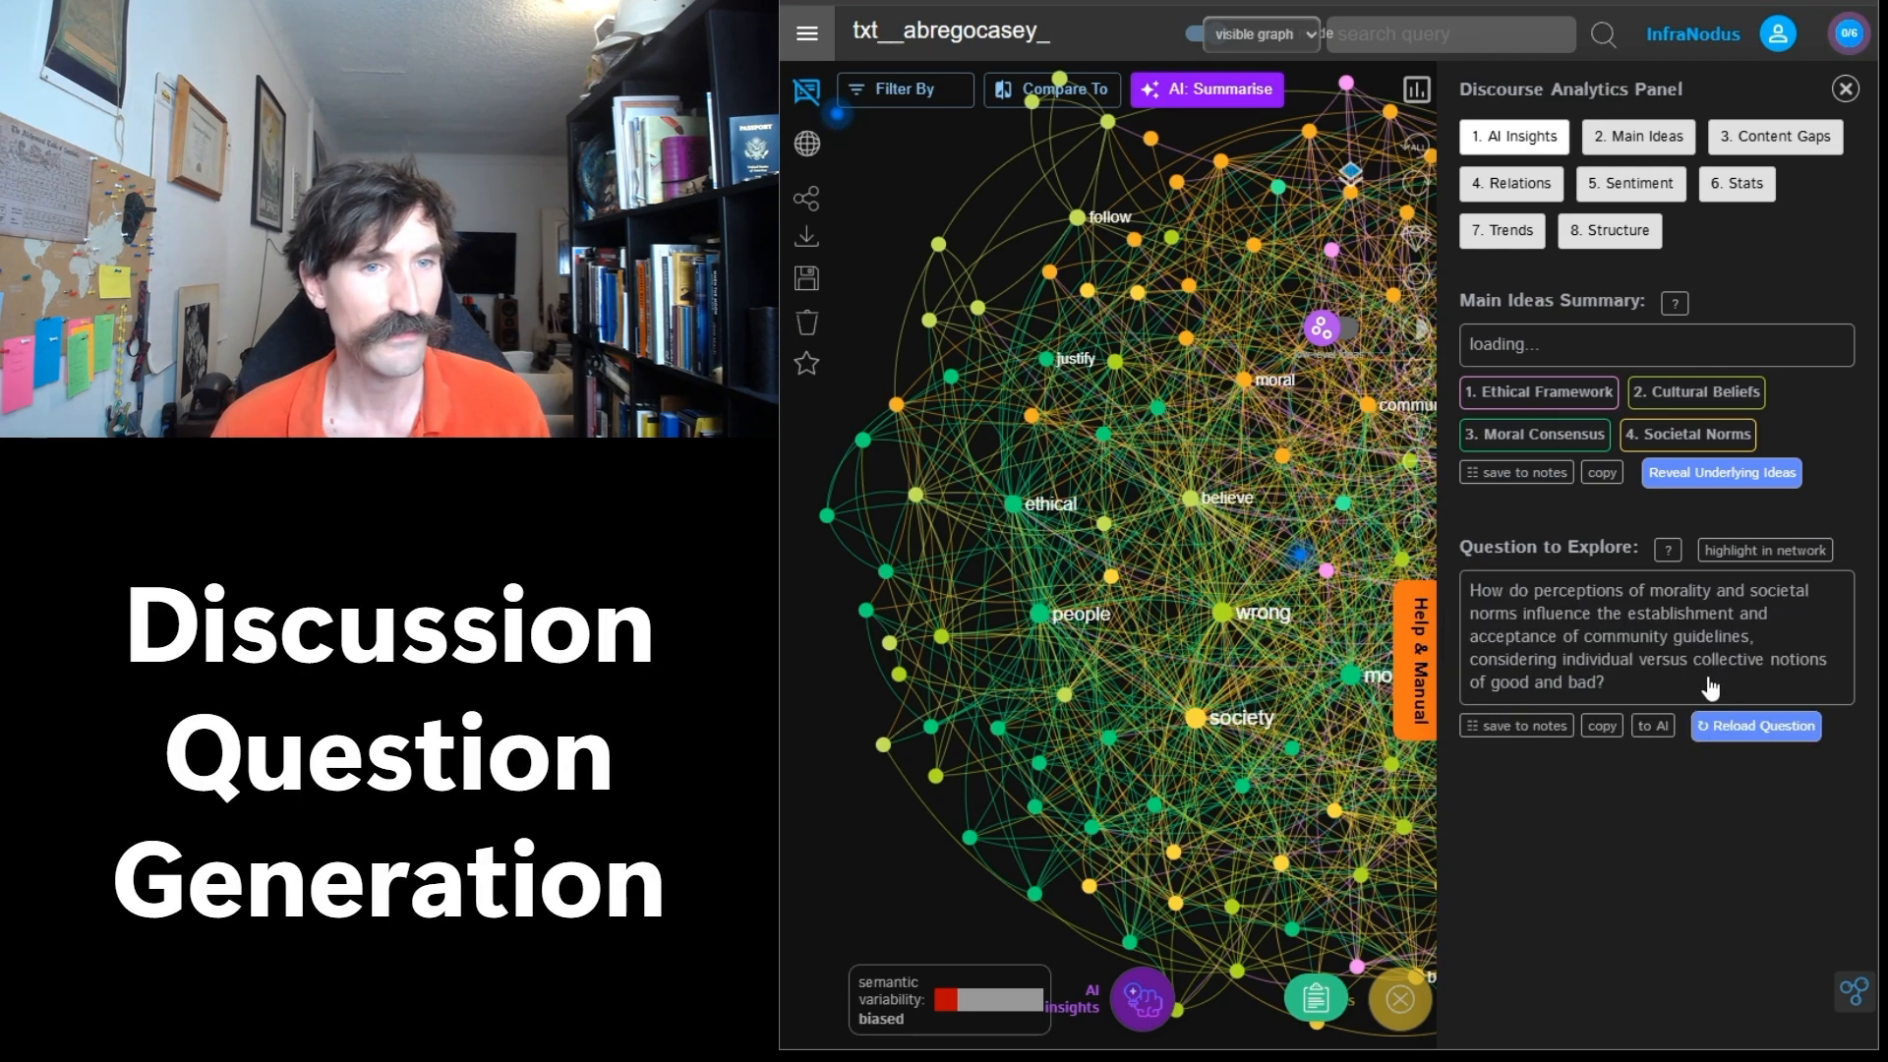
mouse_move(816, 608)
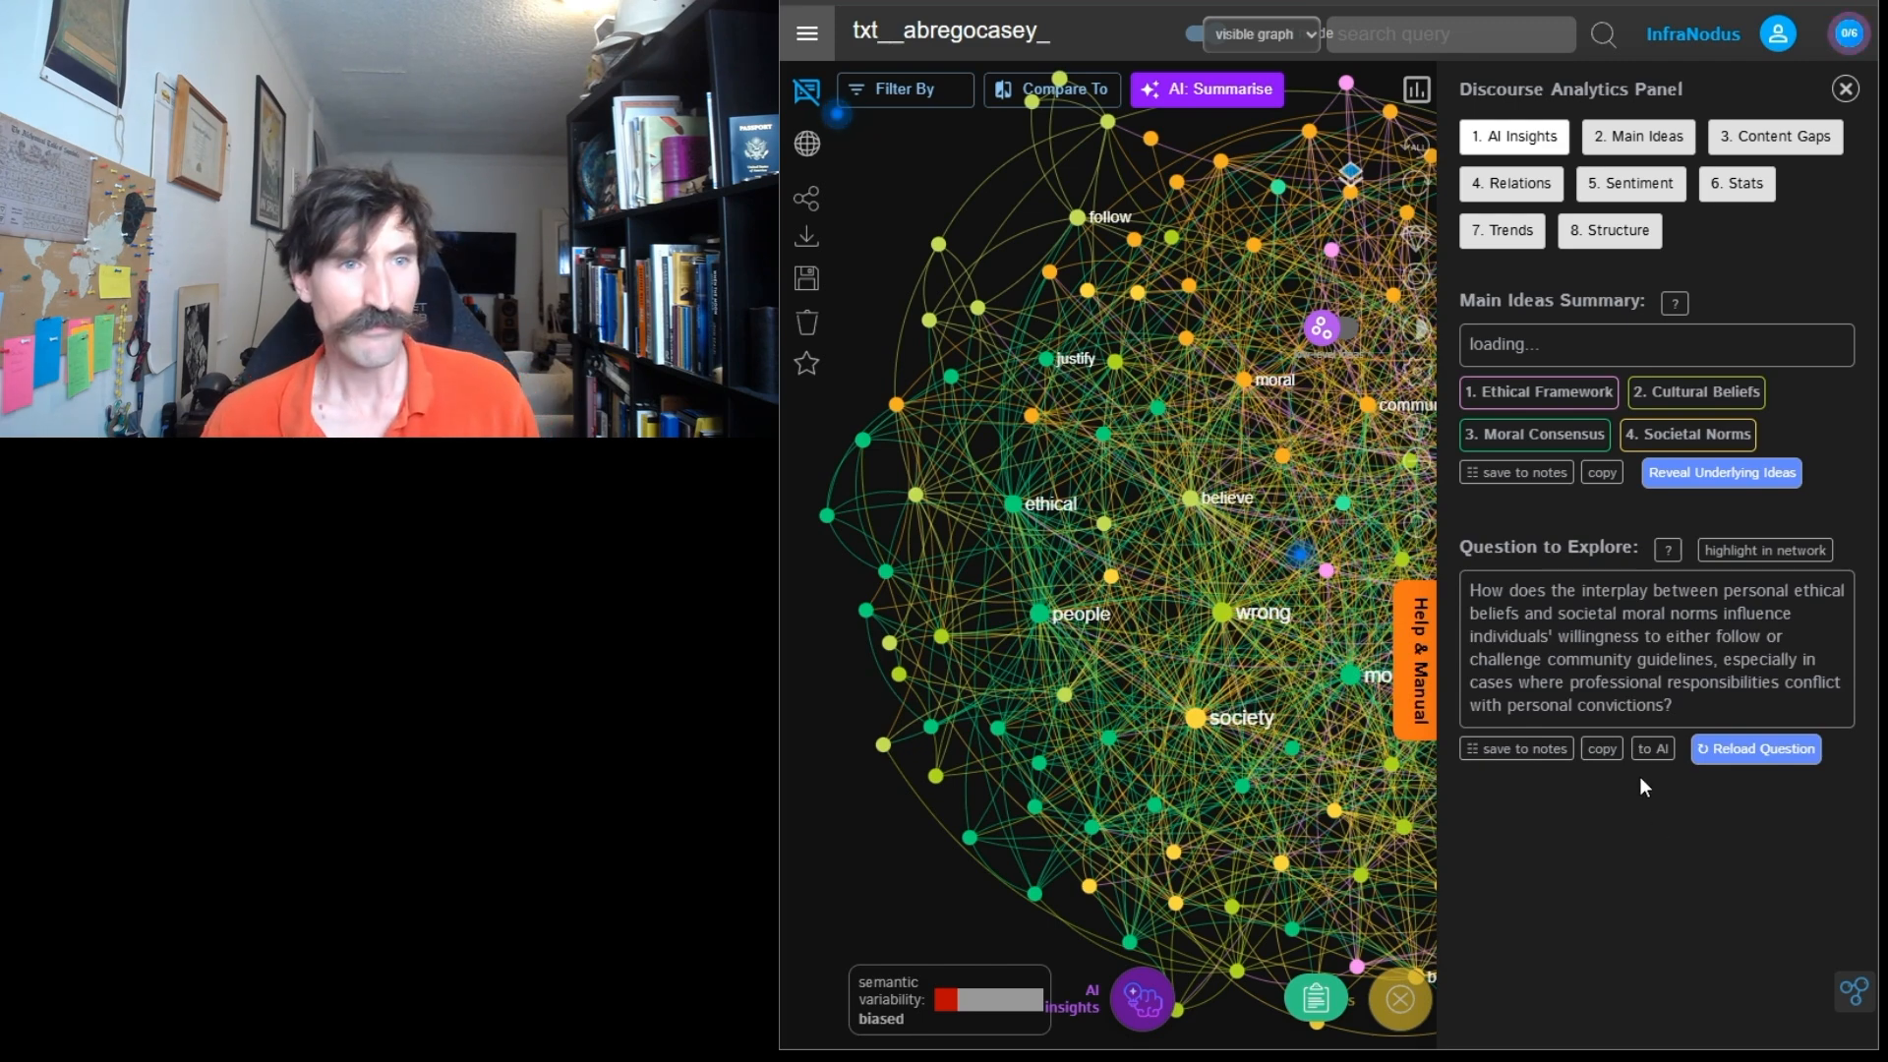
Close the Discourse Analytics Panel to show the cleaned concept graph alone.
left_click(1844, 88)
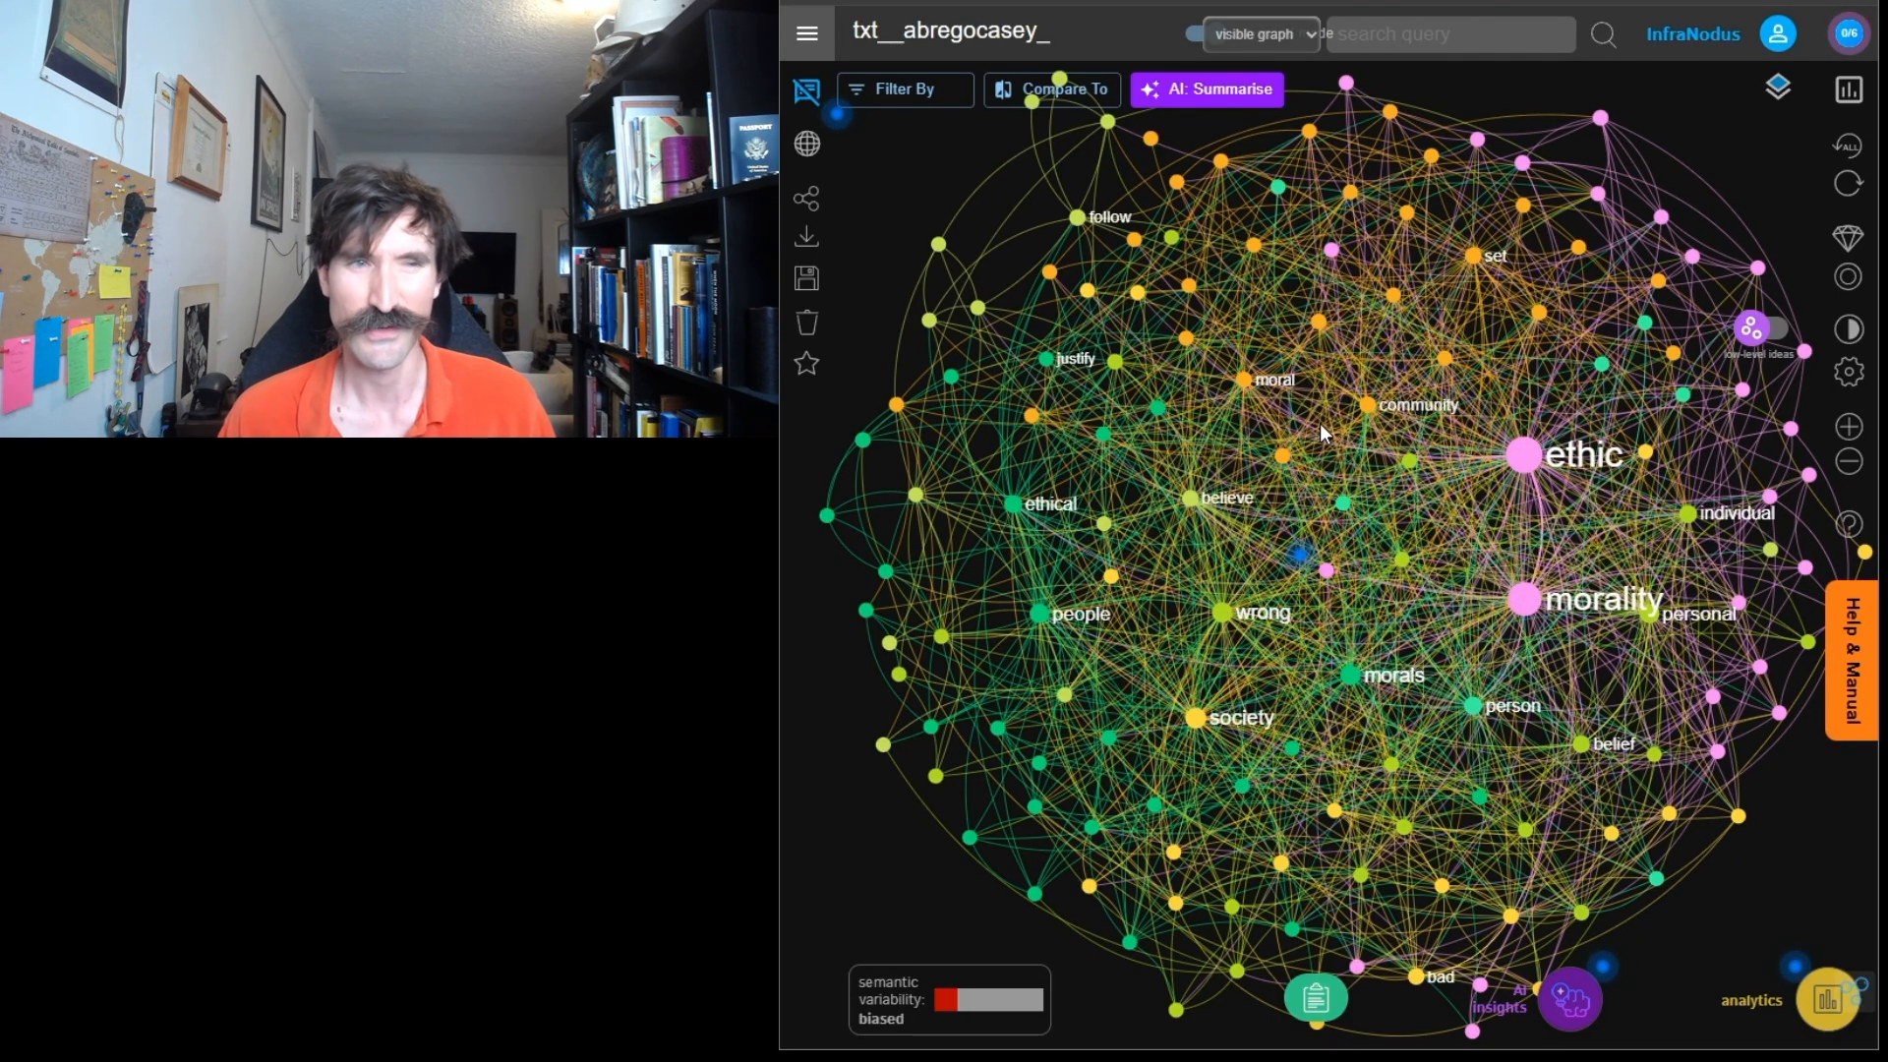
mouse_move(1324, 433)
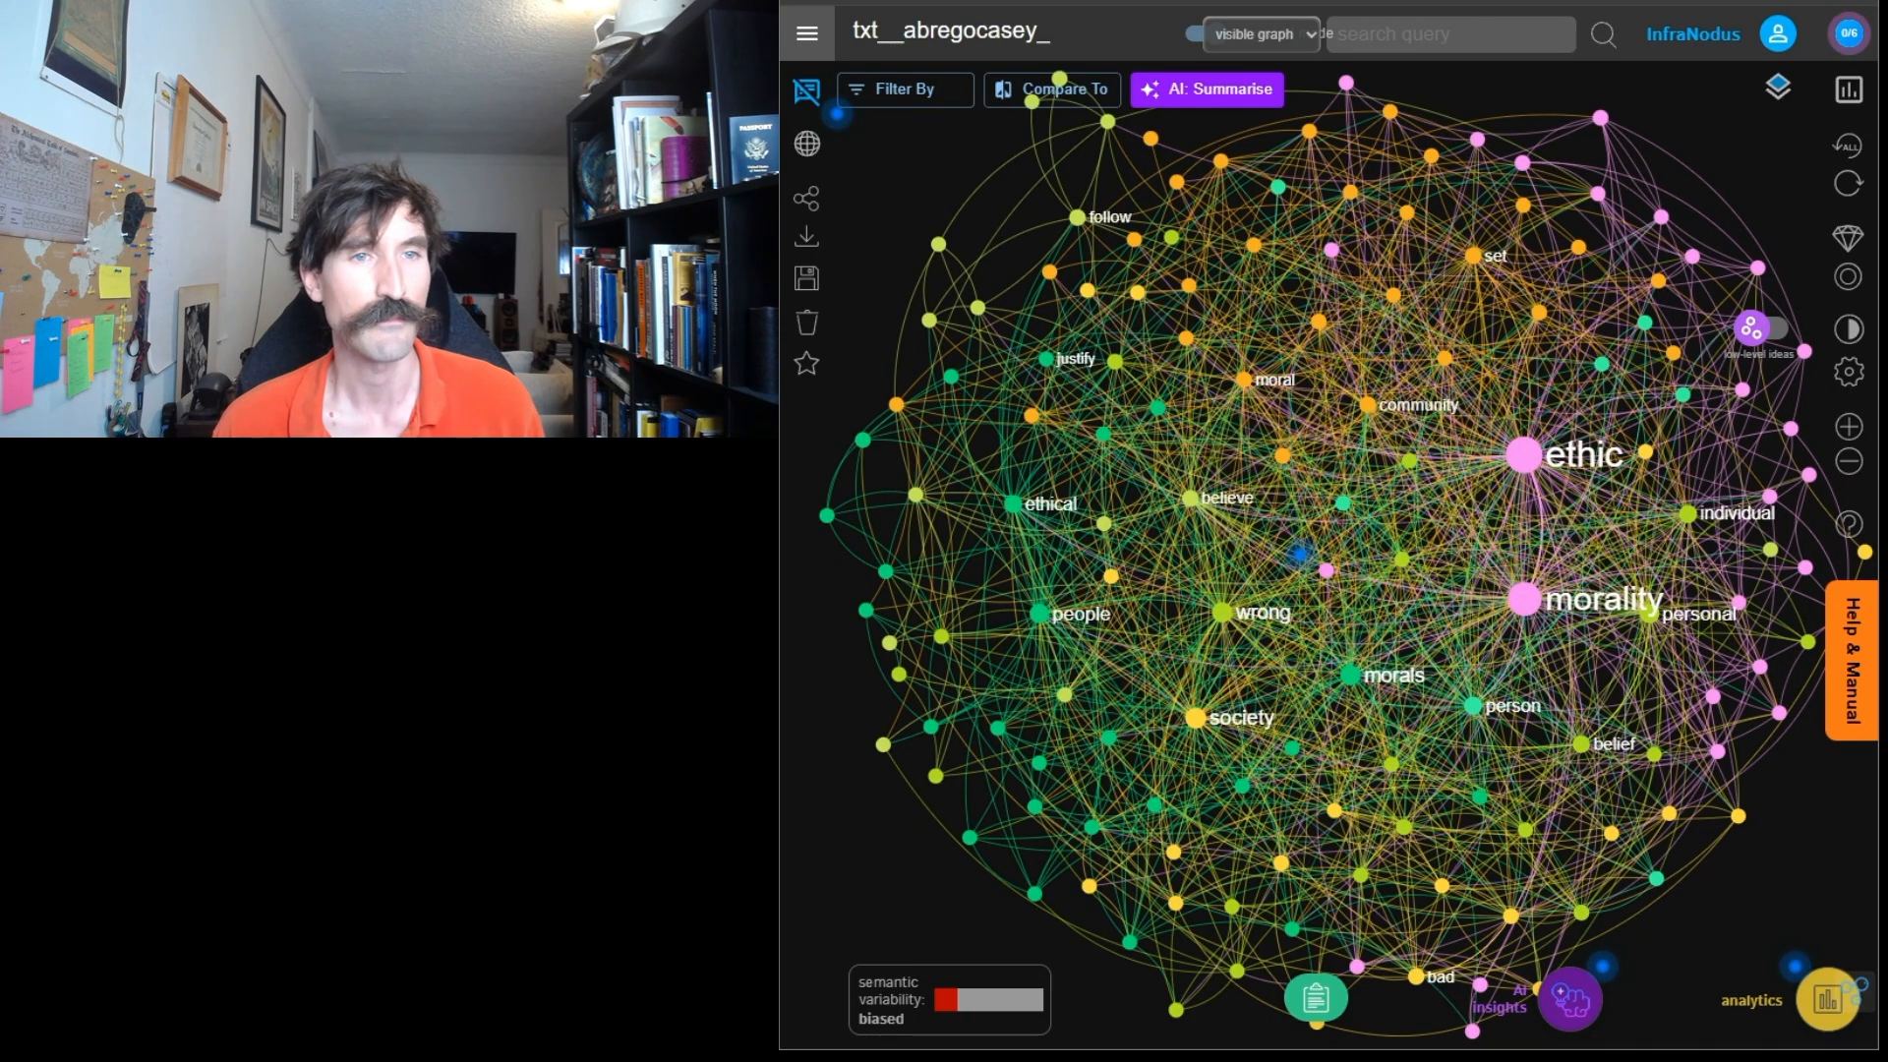